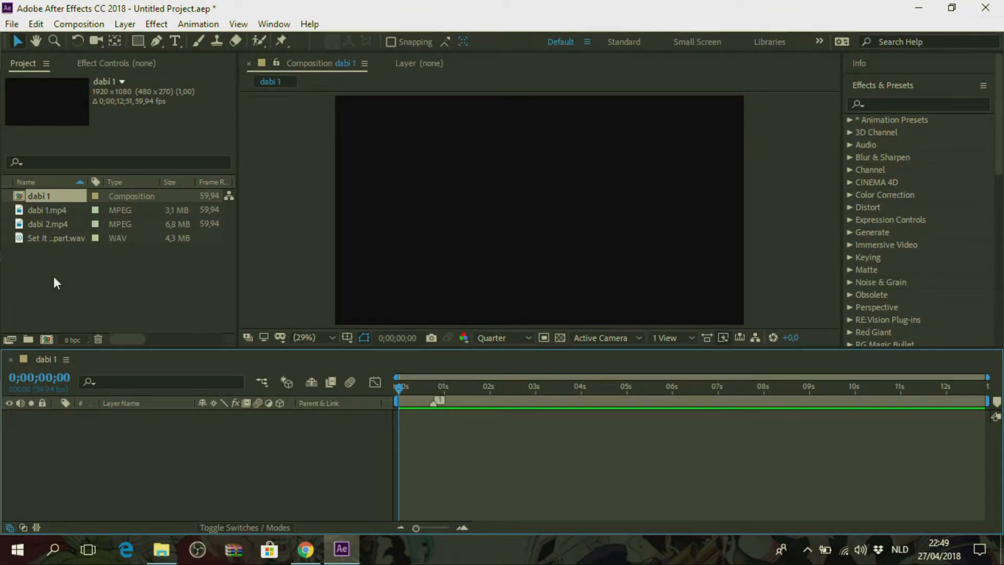
# Select dabi 1.mp4, dabi 2.mp4 and the song, dropping them into the dabi 1 timeline.
pyautogui.click(47, 210)
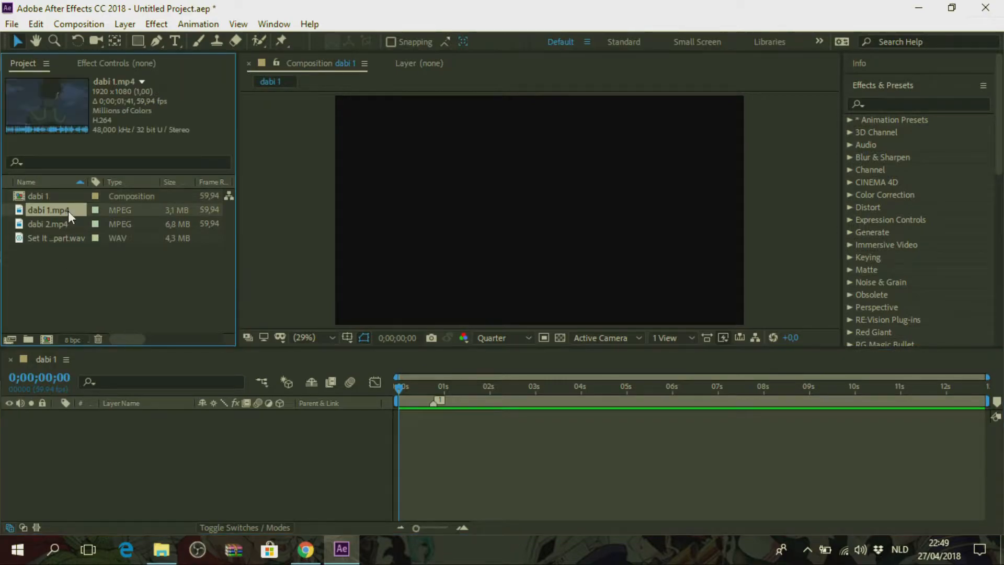
pyautogui.click(48, 224)
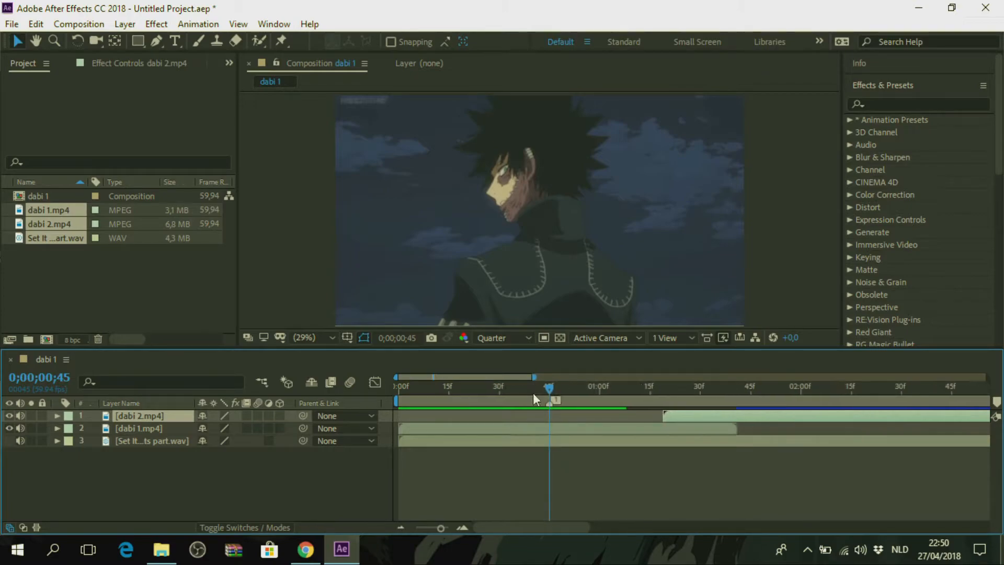
pyautogui.moveTo(526, 391)
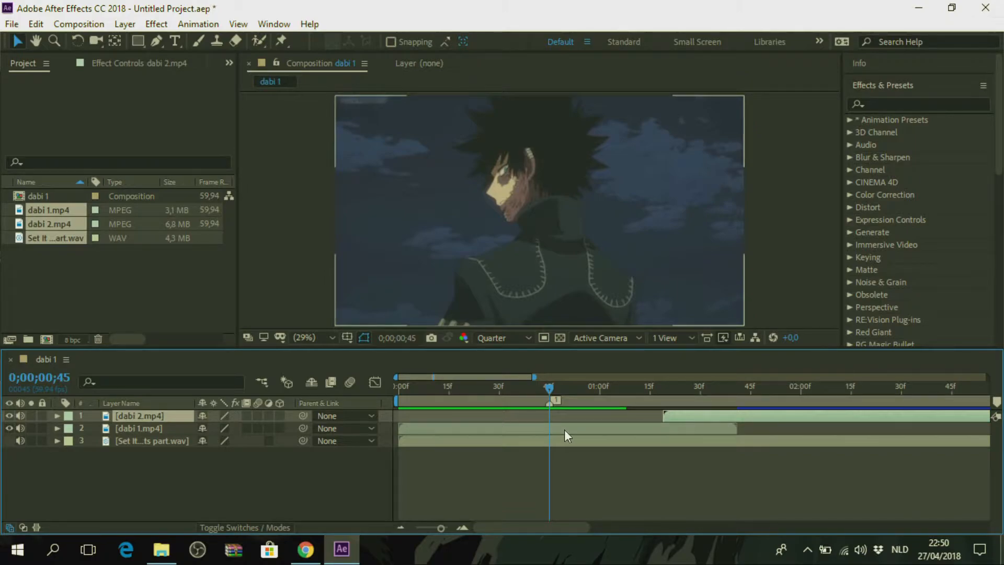
# Slide the dabi 2.mp4 layer bar so its in-point sits at 0;00;00;45.
pyautogui.click(140, 427)
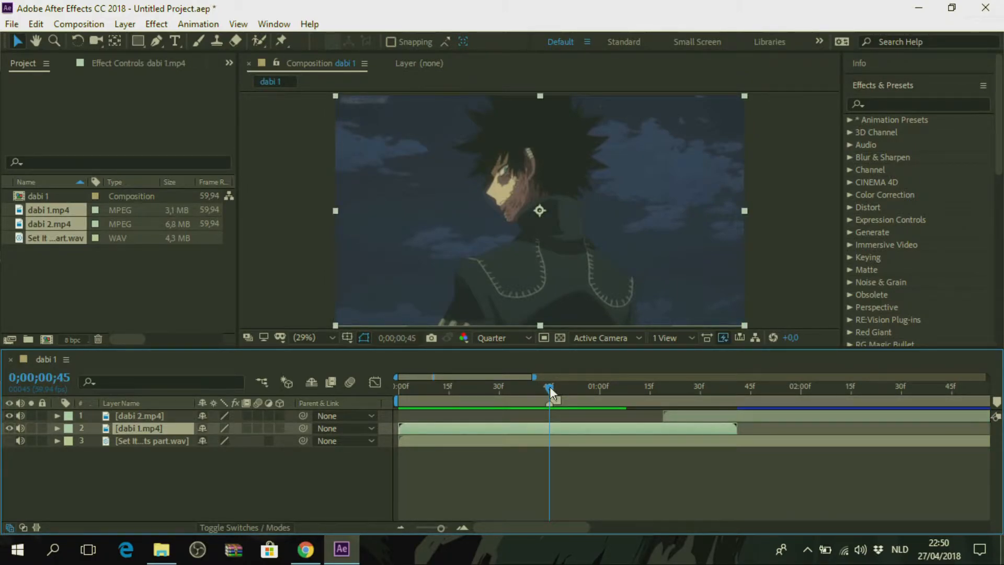
pyautogui.moveTo(551, 389); pyautogui.dragTo(544, 389)
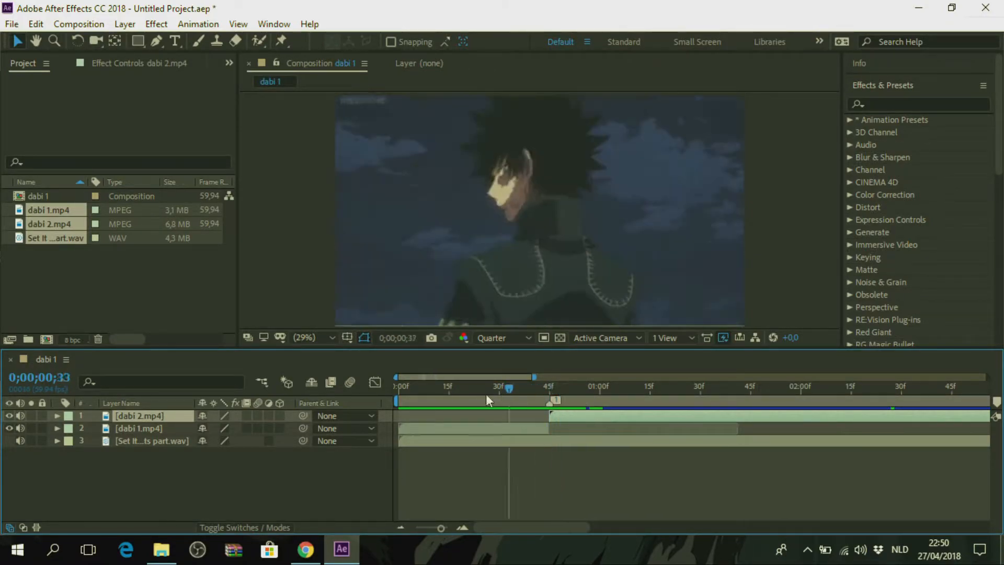
pyautogui.click(419, 389)
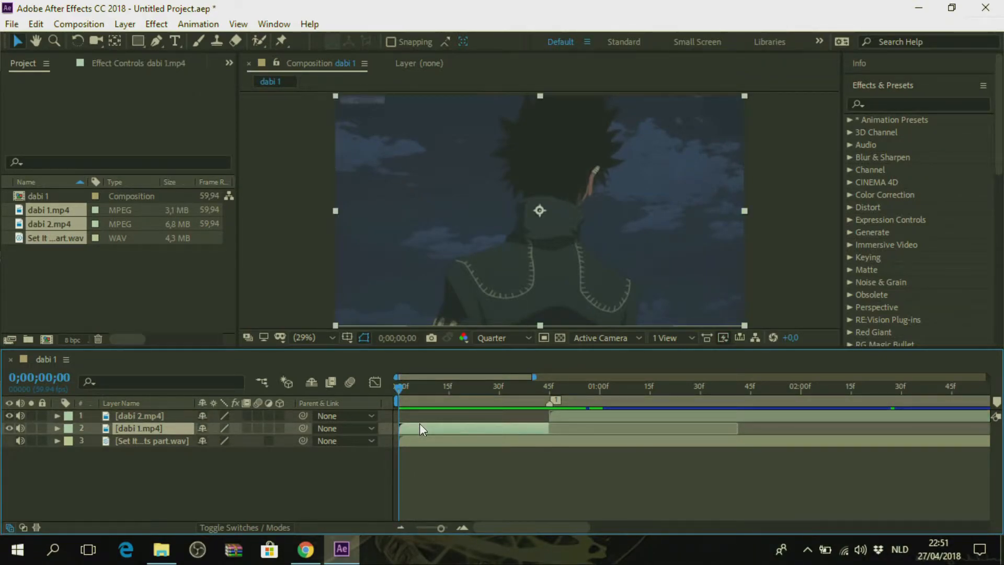
# Keyframe dabi 1.mp4 Scale at 100% on frame 0 and 170% on frame 44.
pyautogui.click(57, 428)
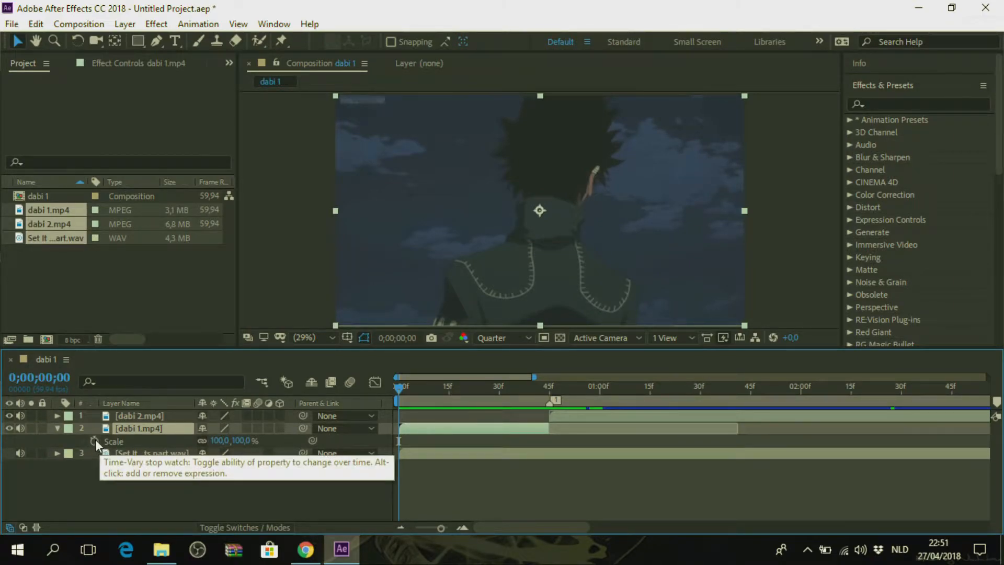
pyautogui.click(96, 441)
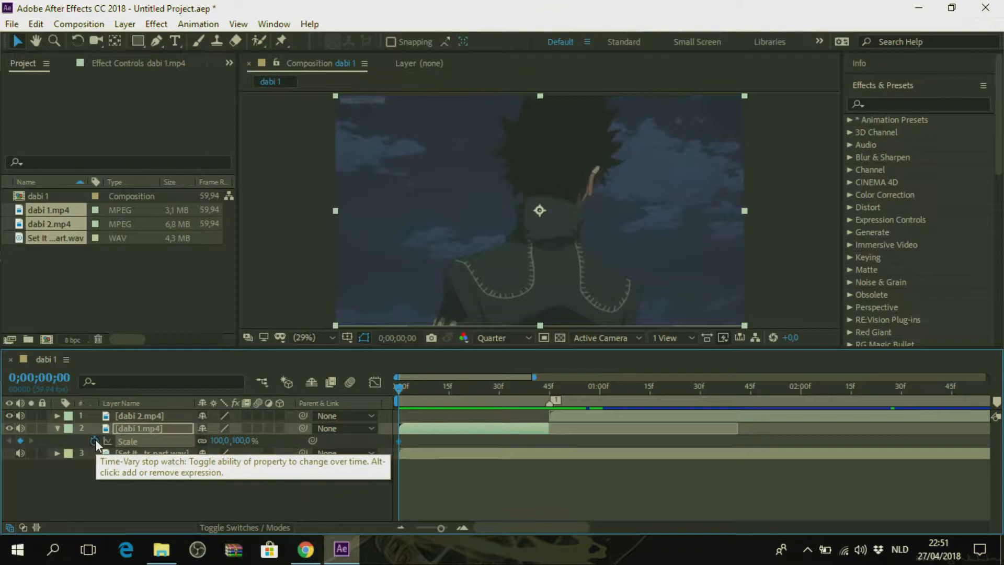
pyautogui.moveTo(398, 394)
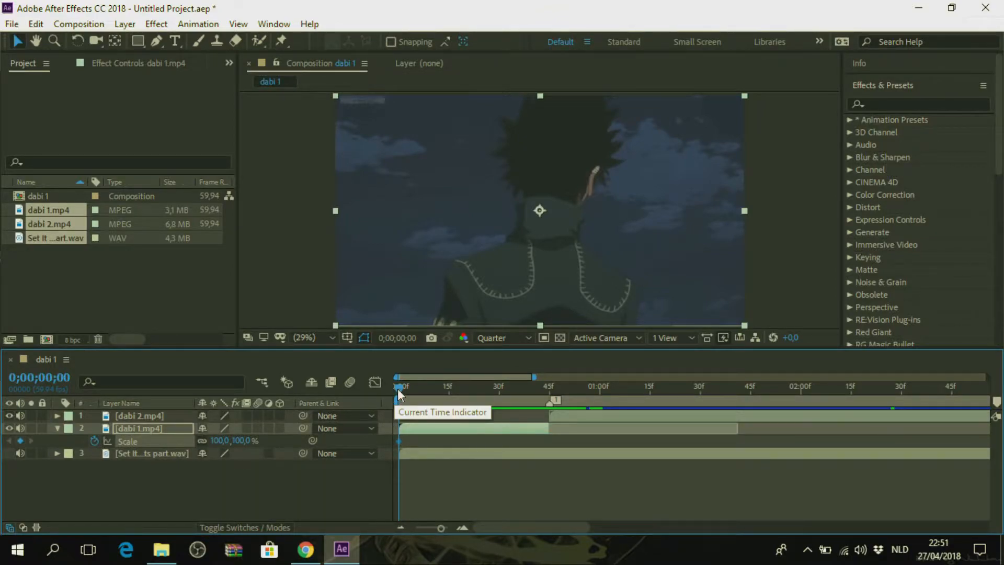
pyautogui.moveTo(399, 386); pyautogui.dragTo(546, 386)
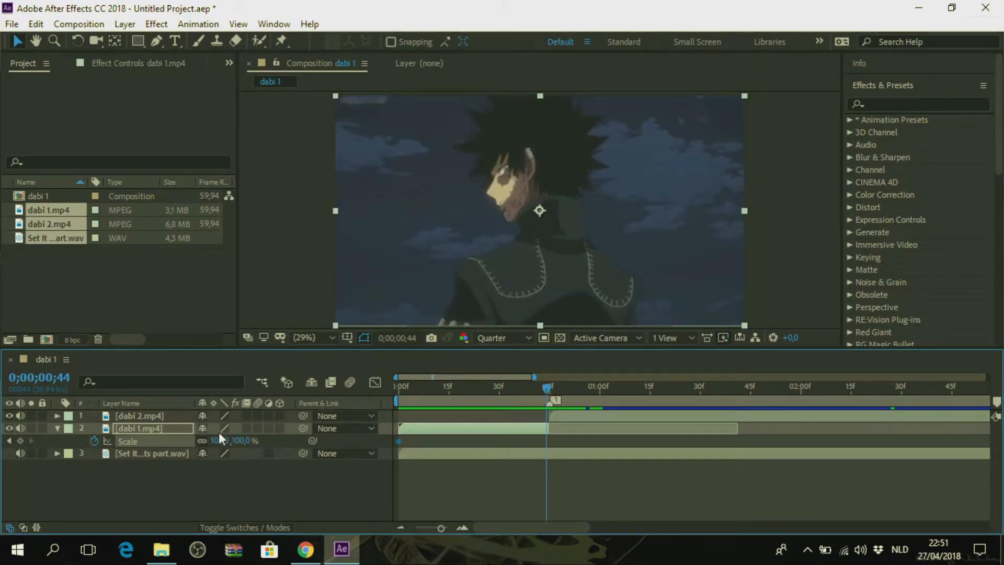
pyautogui.doubleClick(220, 440)
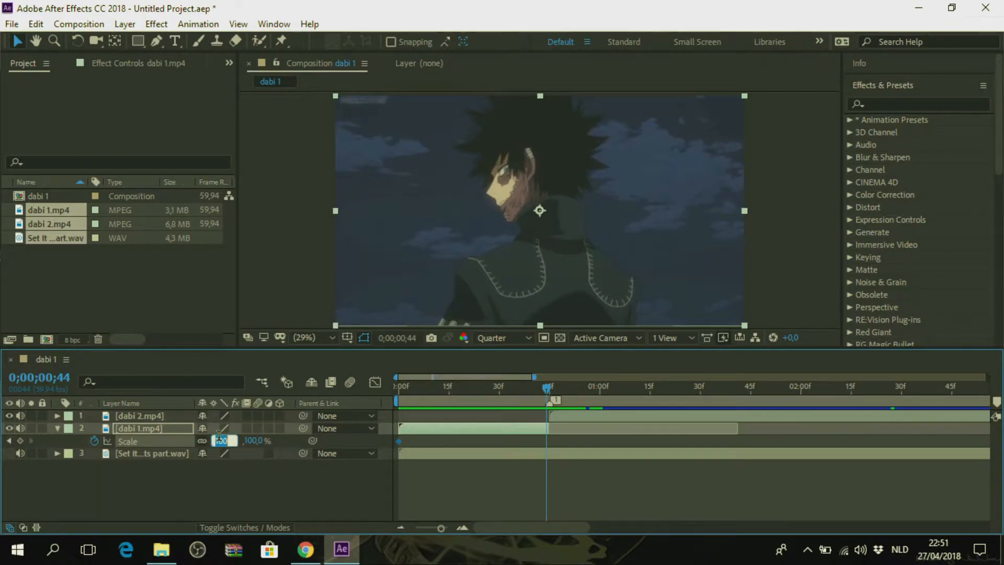
pyautogui.write('170,')
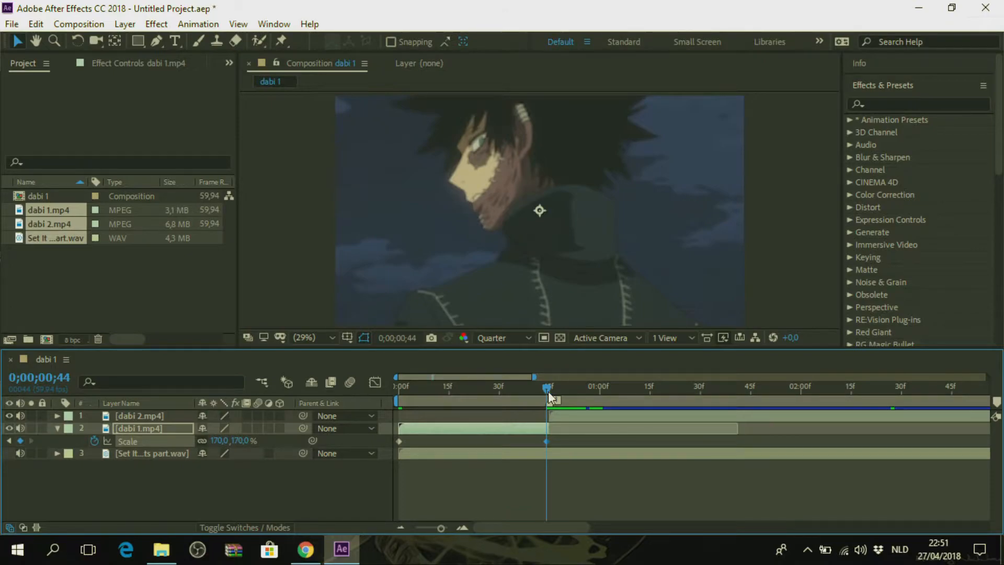
pyautogui.moveTo(547, 393)
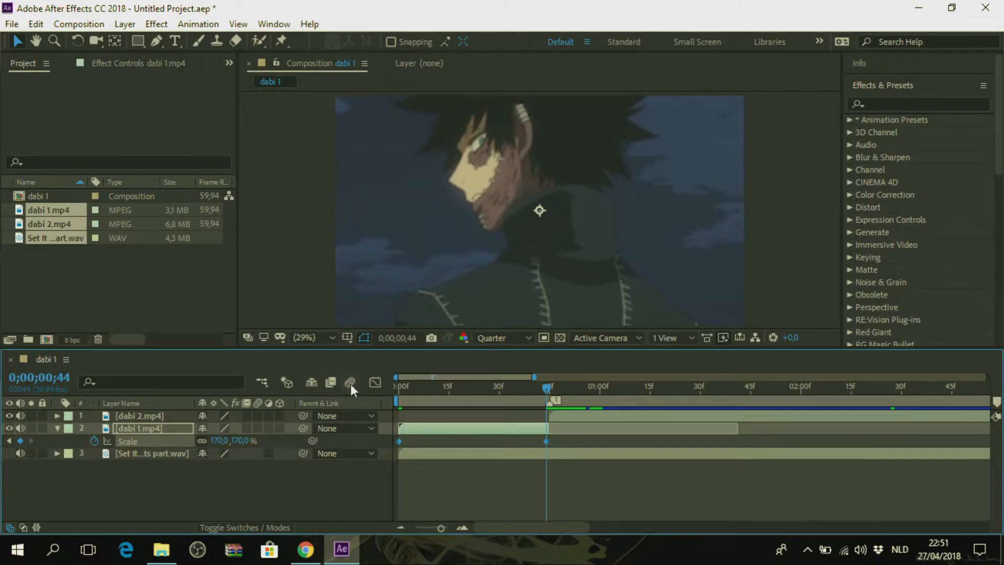
pyautogui.moveTo(351, 383)
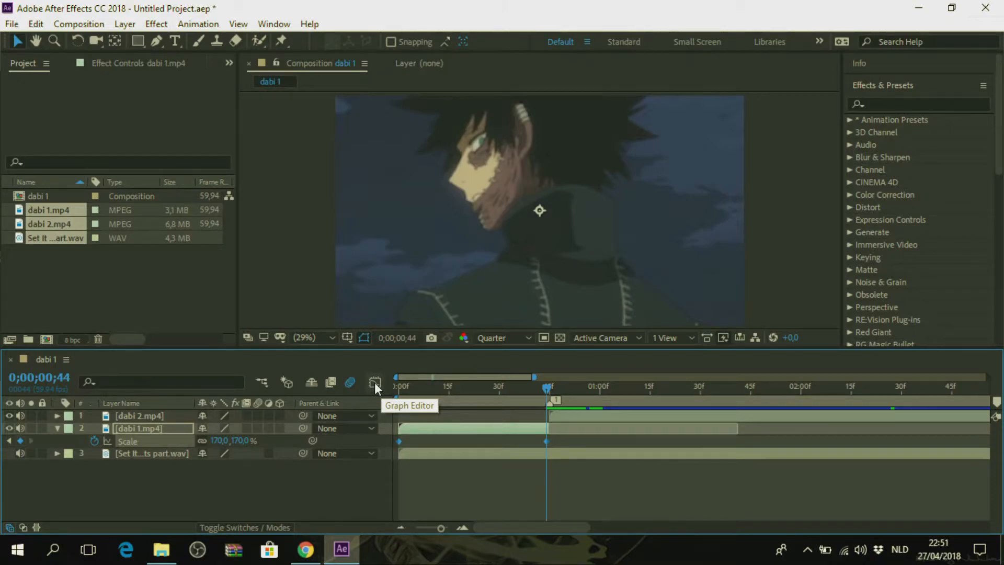
pyautogui.moveTo(383, 393)
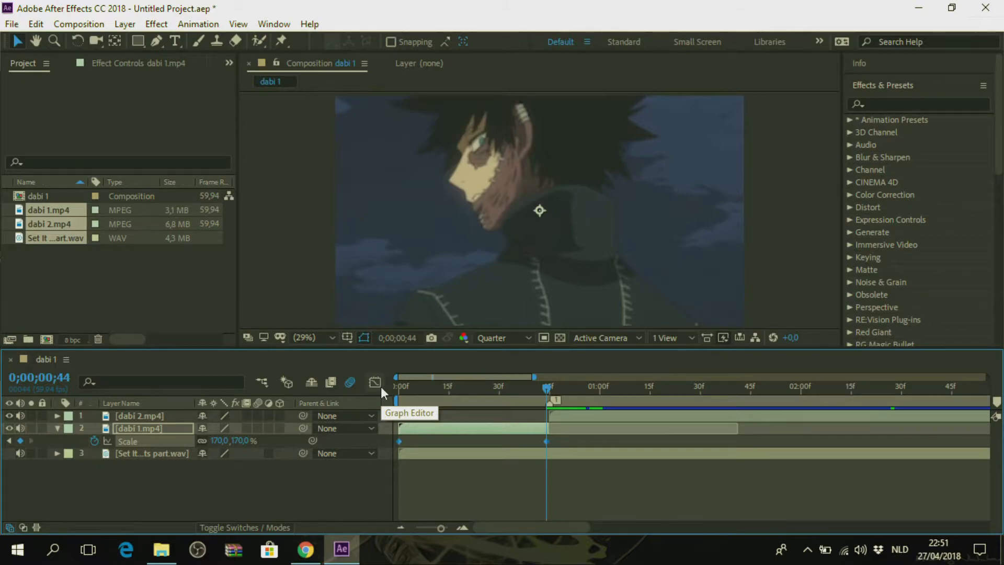
pyautogui.moveTo(522, 455)
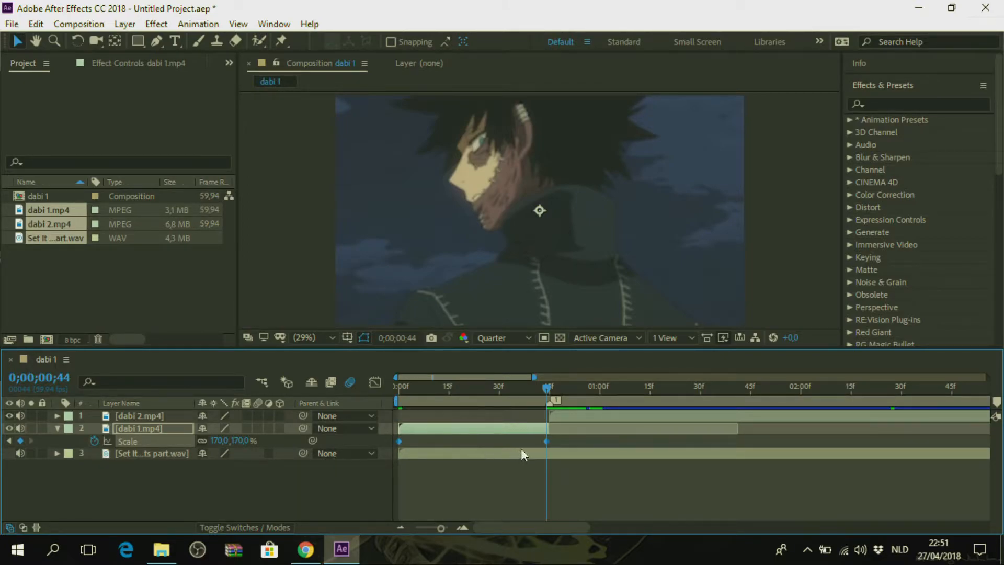
# In the Graph Editor, bend the Scale curve flat at the start and steep into frame 44.
pyautogui.click(374, 382)
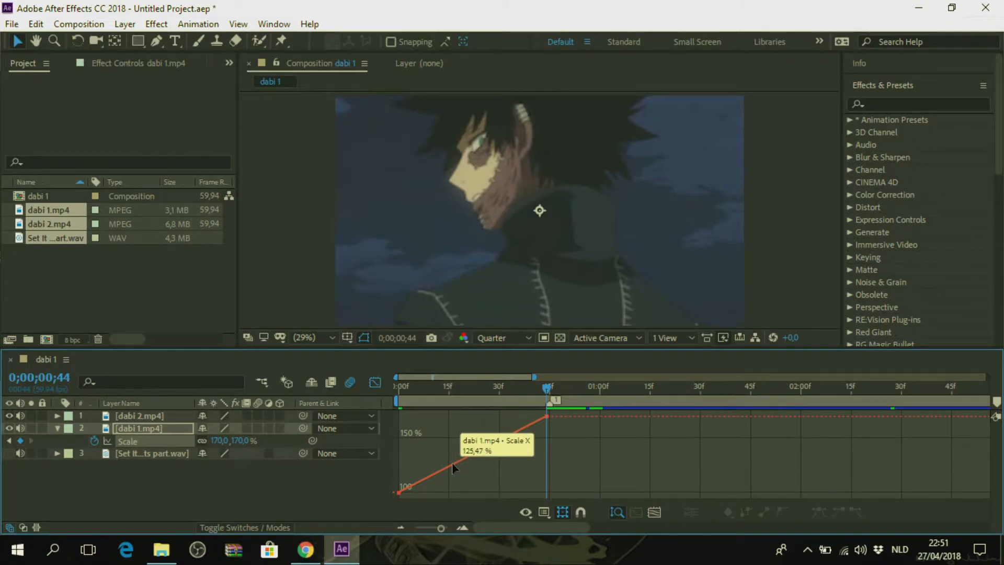
pyautogui.moveTo(474, 465)
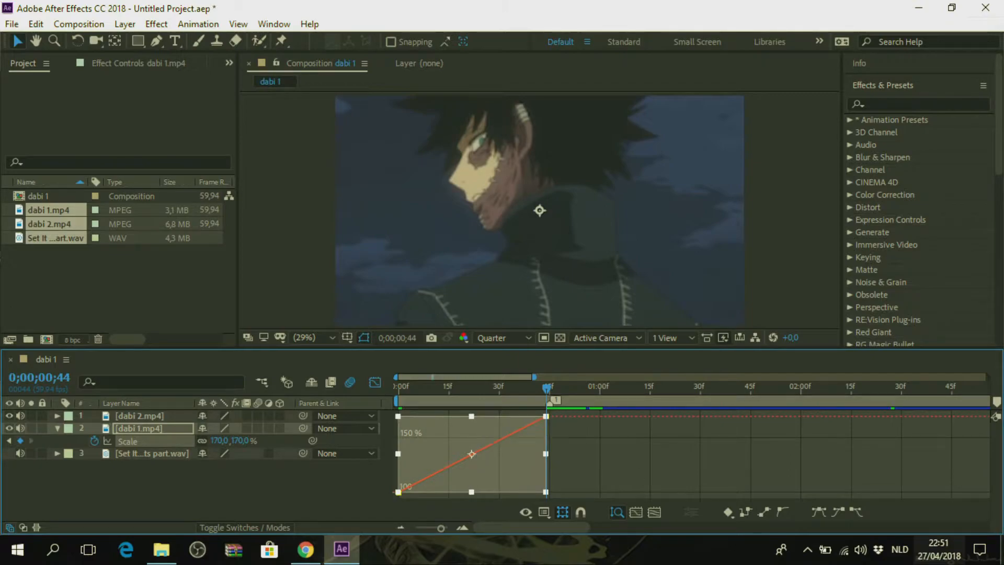
pyautogui.moveTo(764, 512)
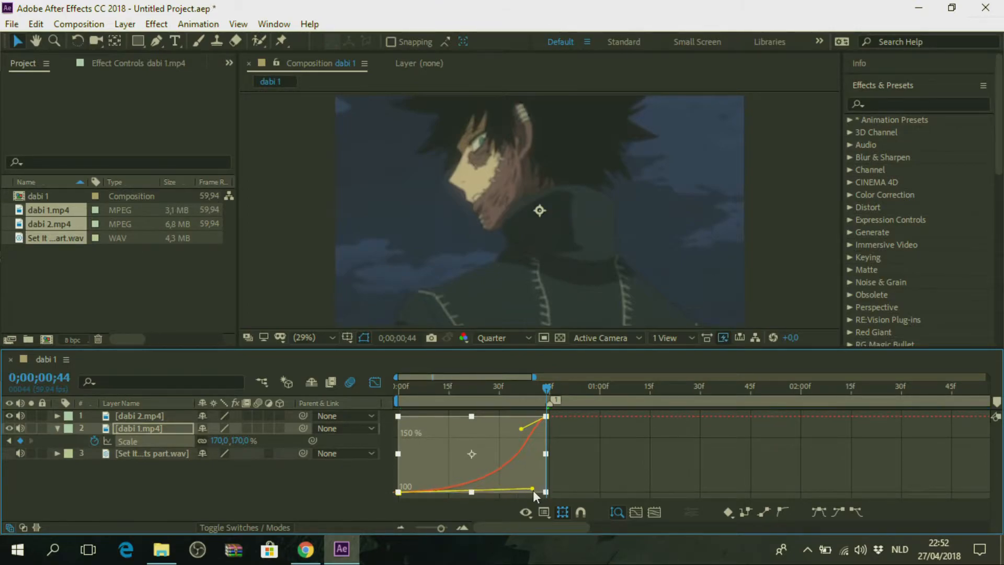
pyautogui.moveTo(531, 489); pyautogui.dragTo(543, 491)
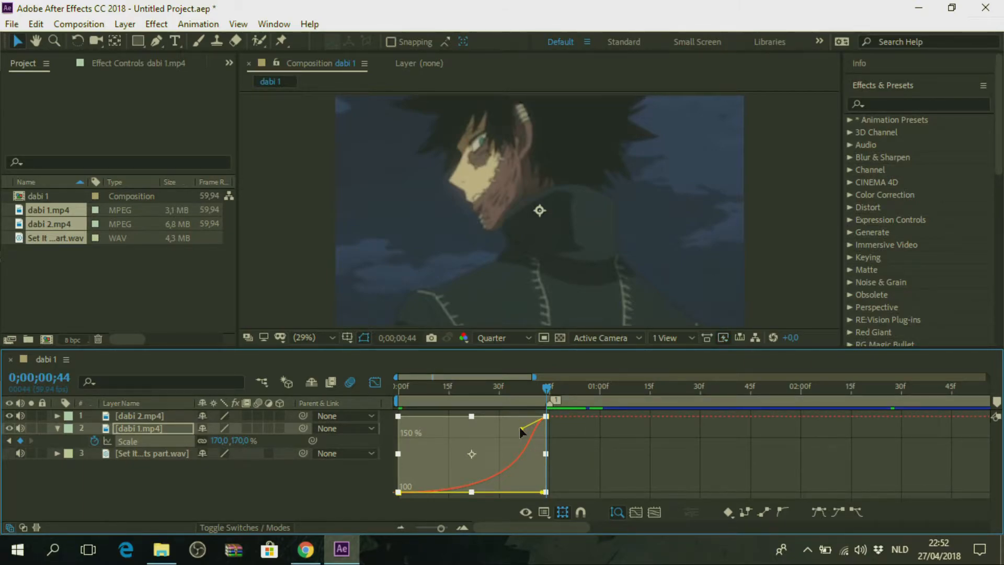
pyautogui.moveTo(522, 429); pyautogui.dragTo(544, 470)
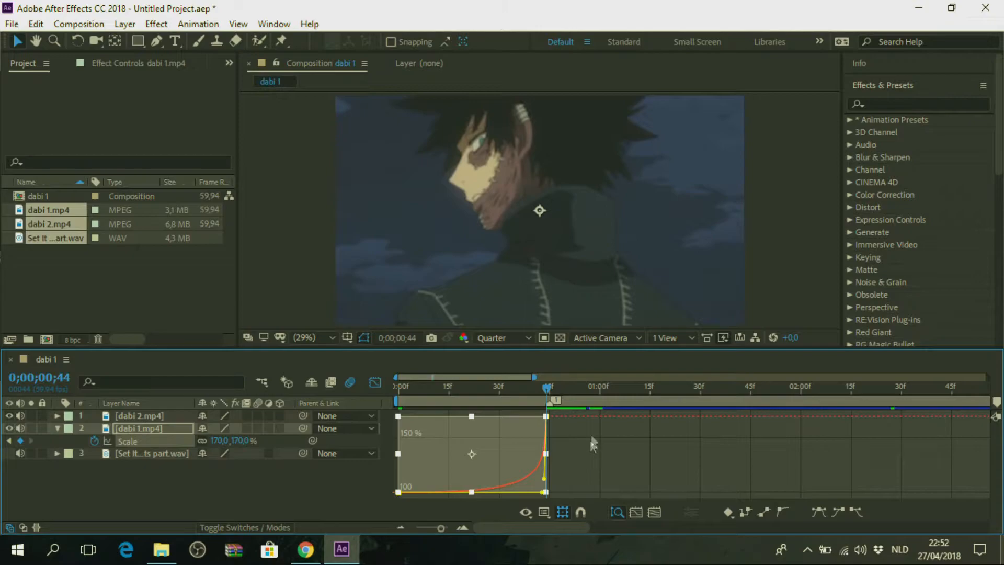
pyautogui.moveTo(549, 390)
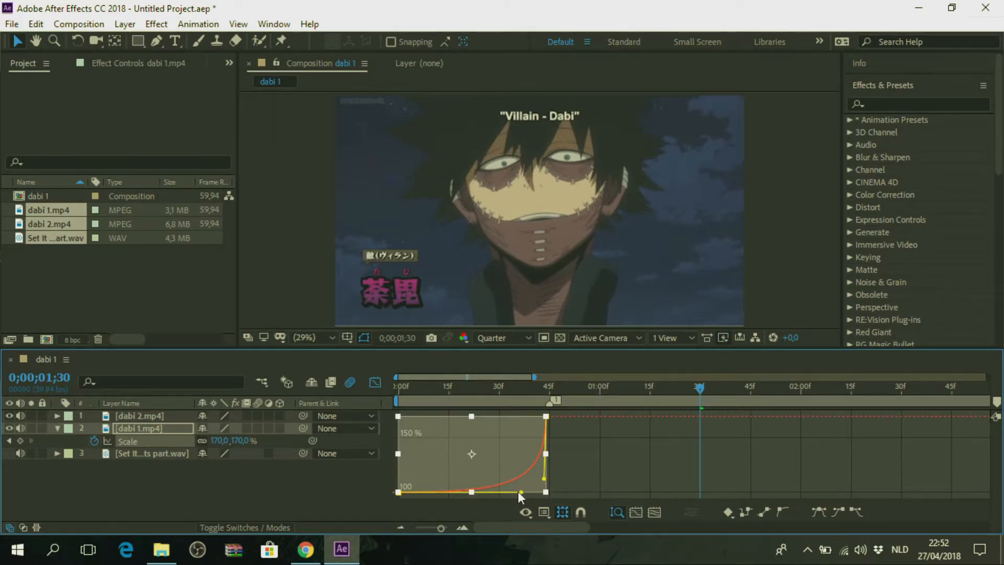
pyautogui.moveTo(700, 389)
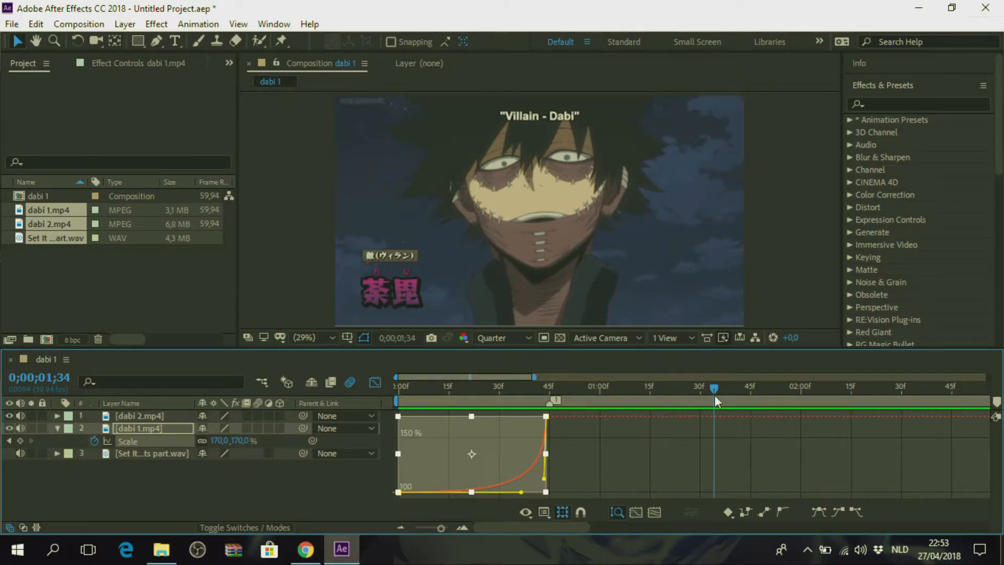
pyautogui.moveTo(362, 429)
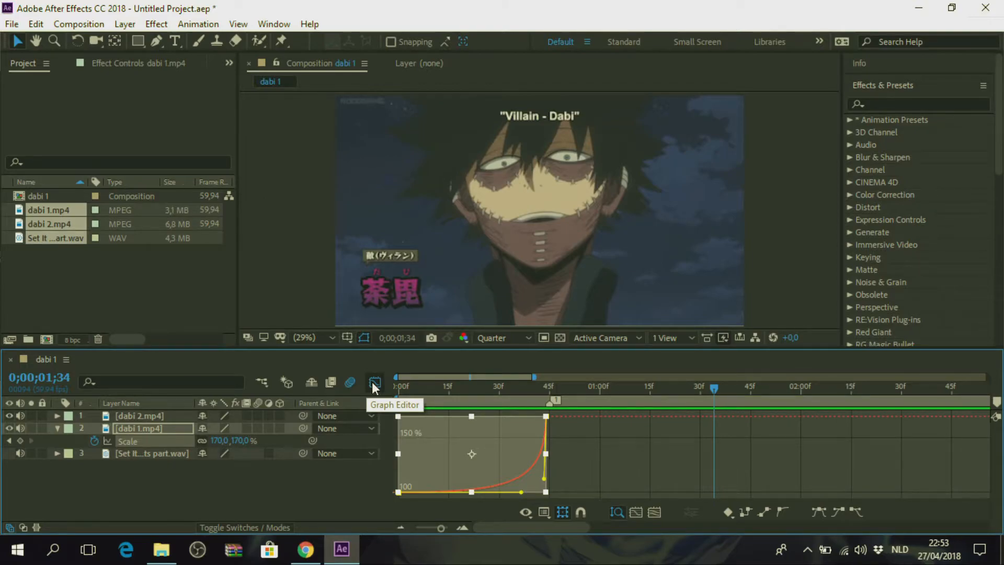
# Keyframe dabi 2.mp4 Scale at 200% on frame 45 and 100% at 1;29.
pyautogui.click(374, 383)
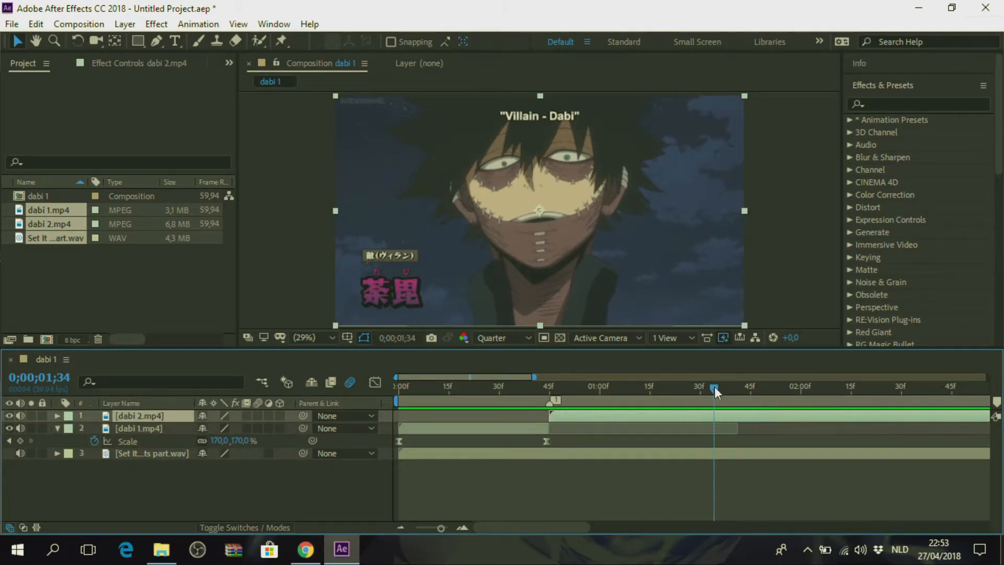
pyautogui.moveTo(715, 390); pyautogui.dragTo(559, 390)
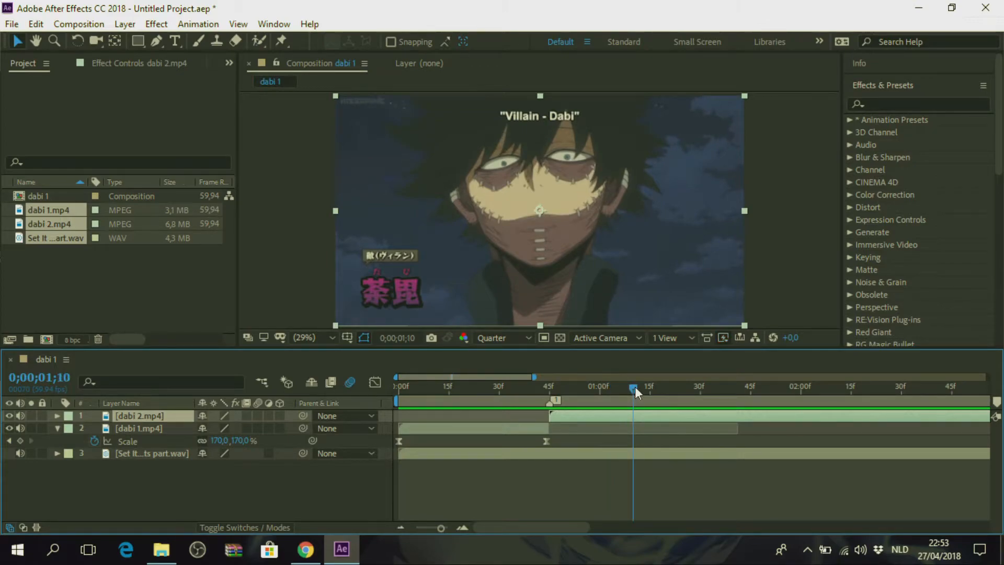
pyautogui.moveTo(634, 387); pyautogui.dragTo(549, 387)
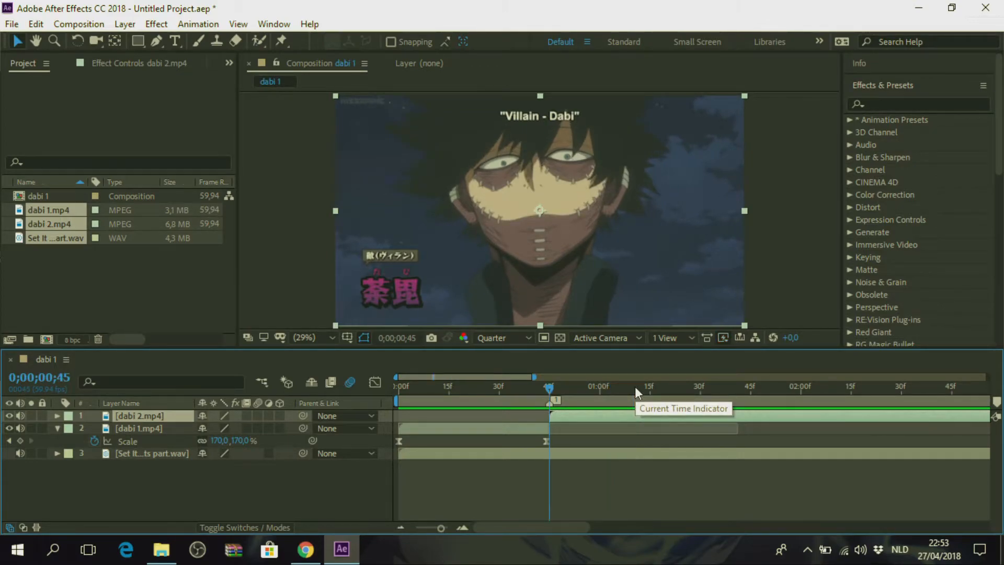
pyautogui.moveTo(105, 435)
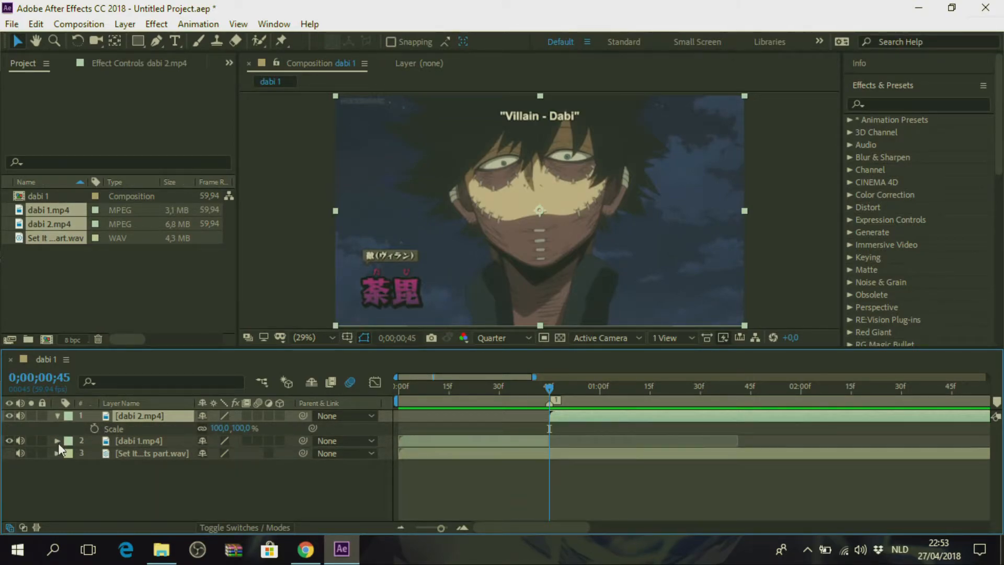
pyautogui.moveTo(96, 429)
pyautogui.write('200')
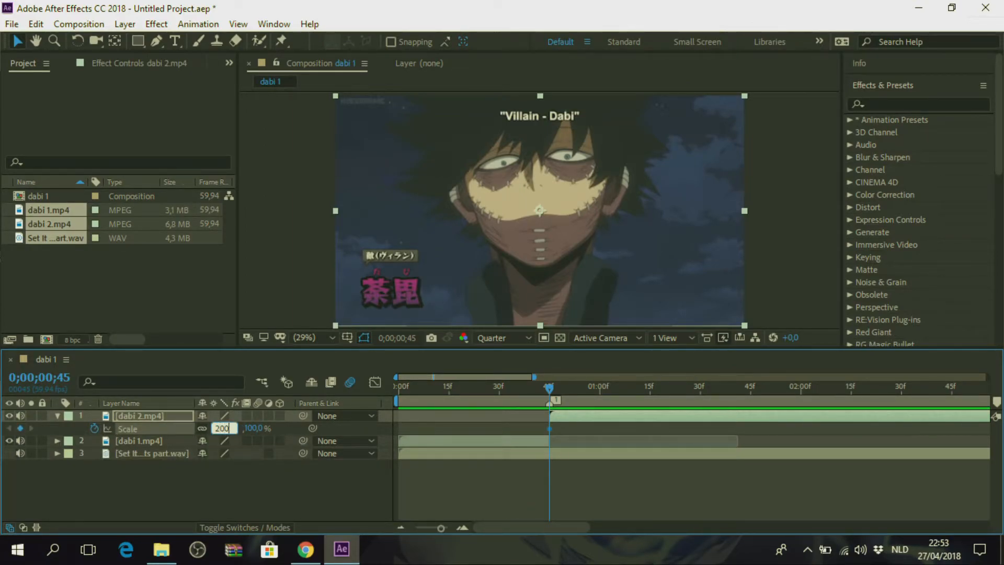
pyautogui.press('Enter')
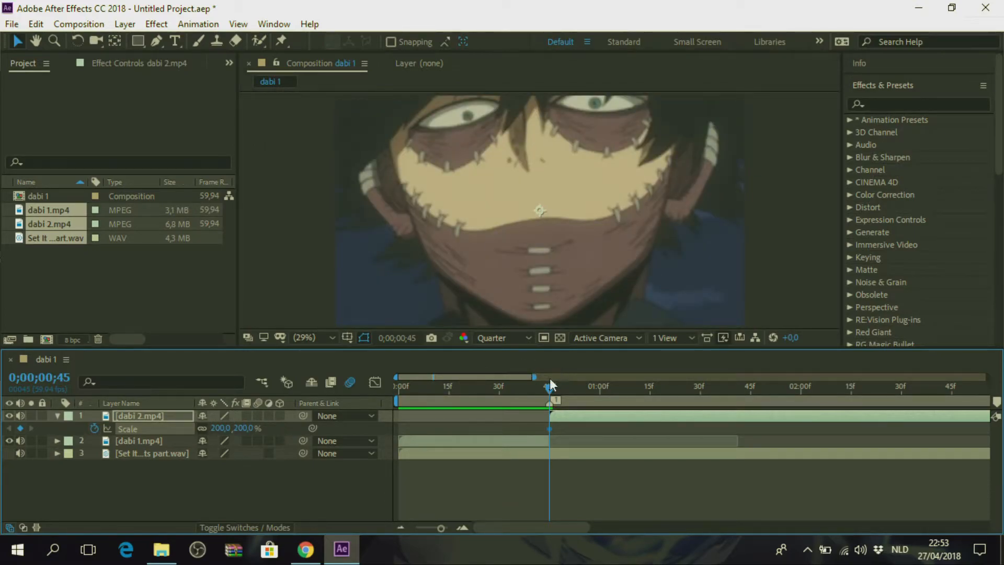
pyautogui.moveTo(549, 390)
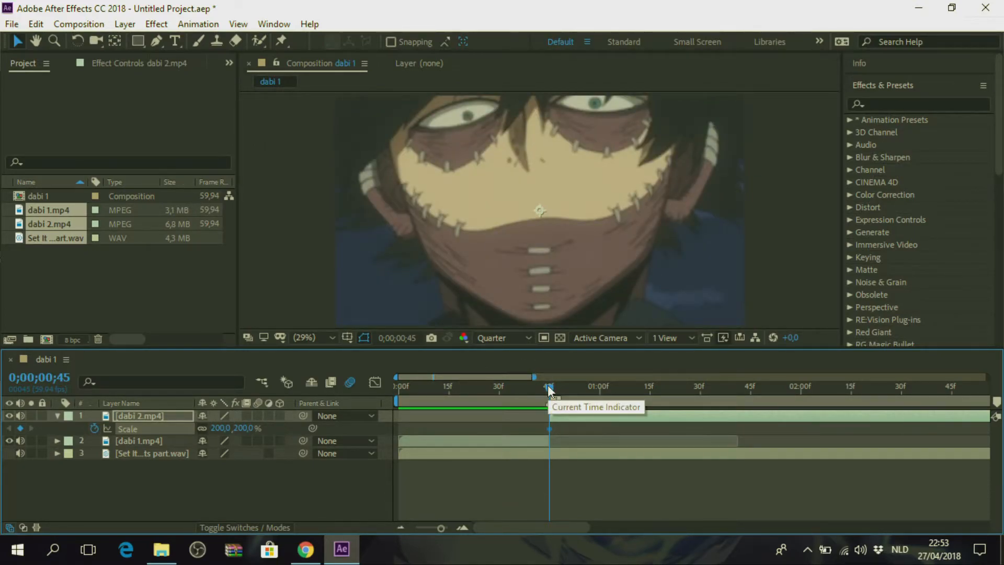
pyautogui.moveTo(549, 386); pyautogui.dragTo(646, 385)
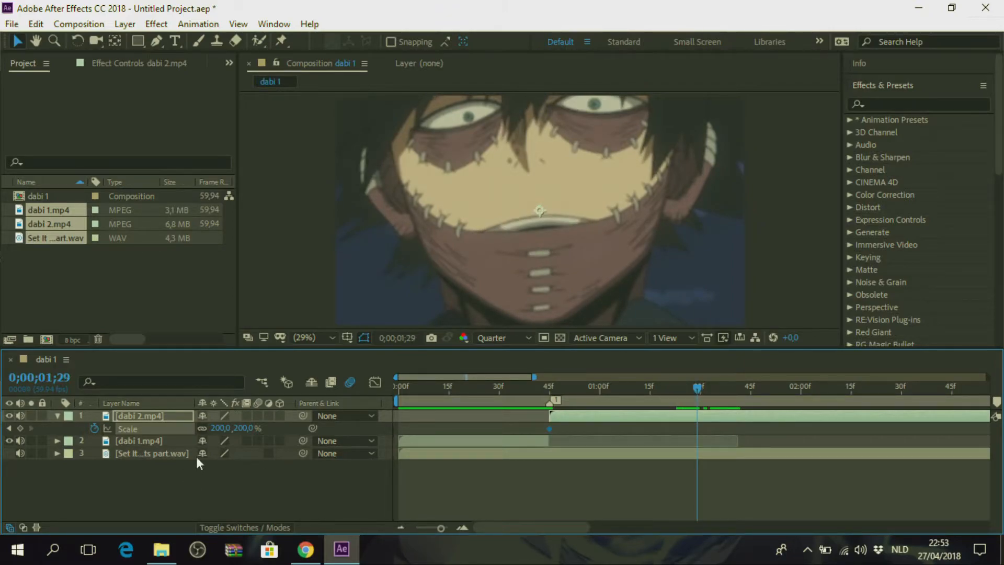
pyautogui.doubleClick(221, 428)
pyautogui.write('100')
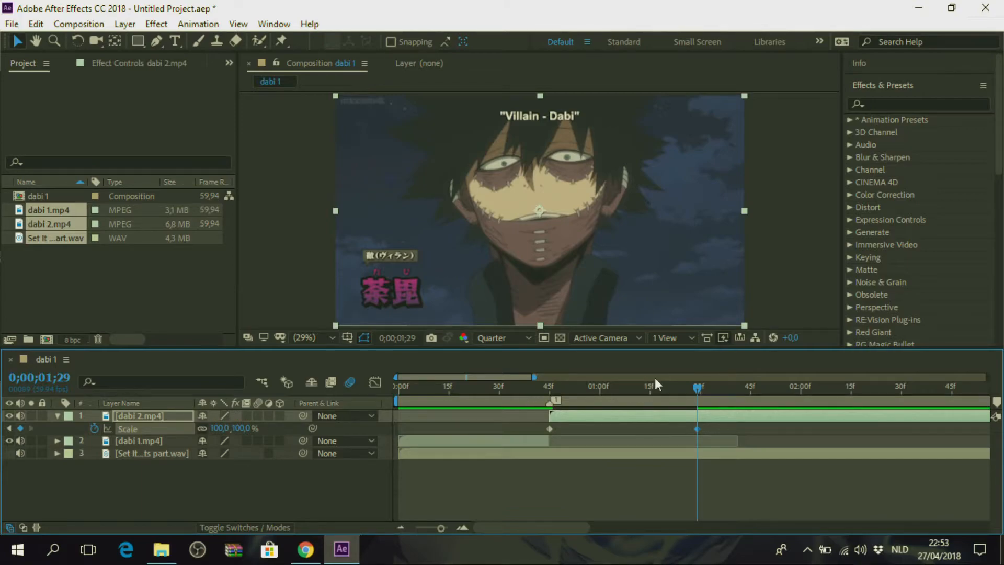
pyautogui.moveTo(701, 392)
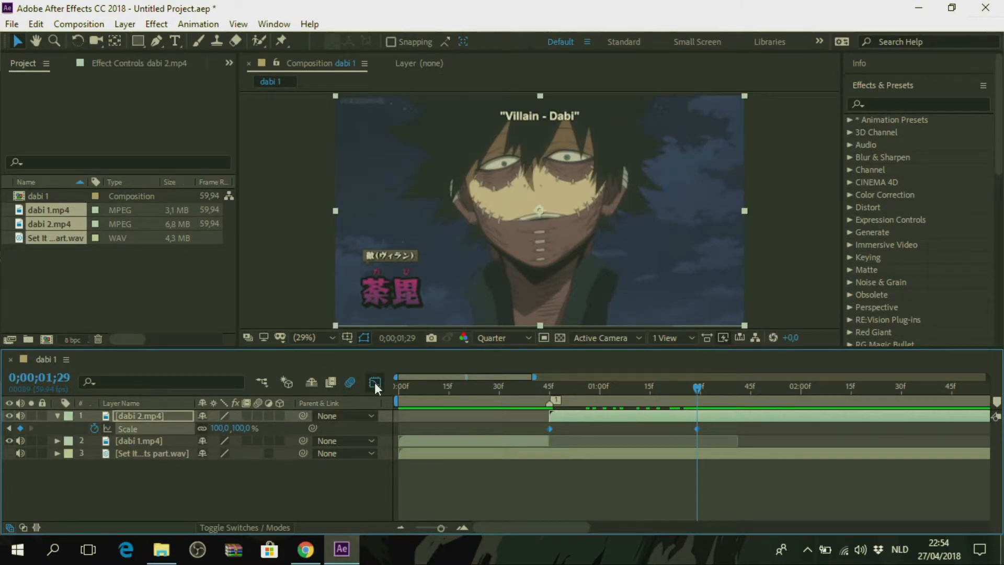
# Shape dabi 2's Scale curve into a steep drop that settles gently into 100%.
pyautogui.click(376, 383)
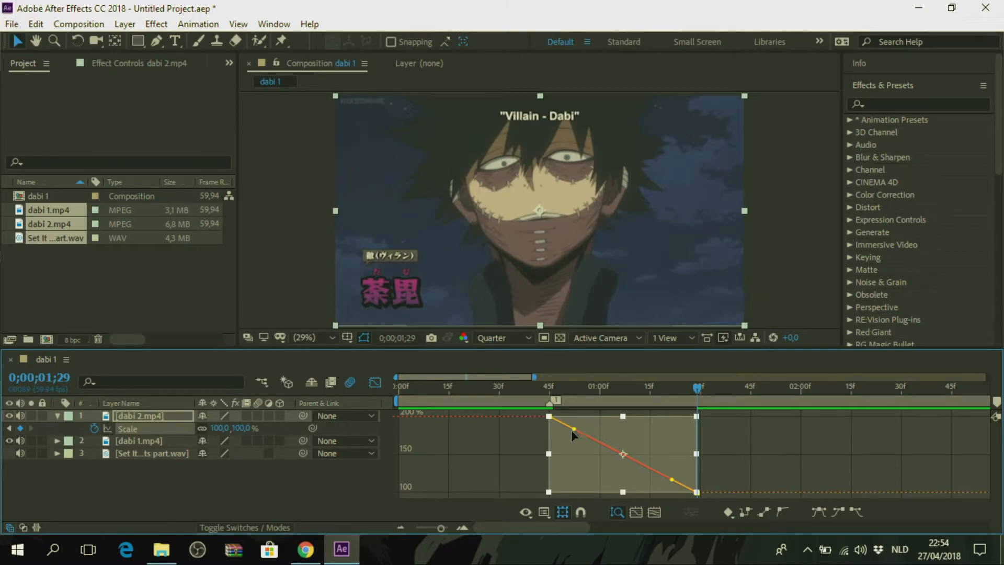
pyautogui.moveTo(573, 429); pyautogui.dragTo(549, 462)
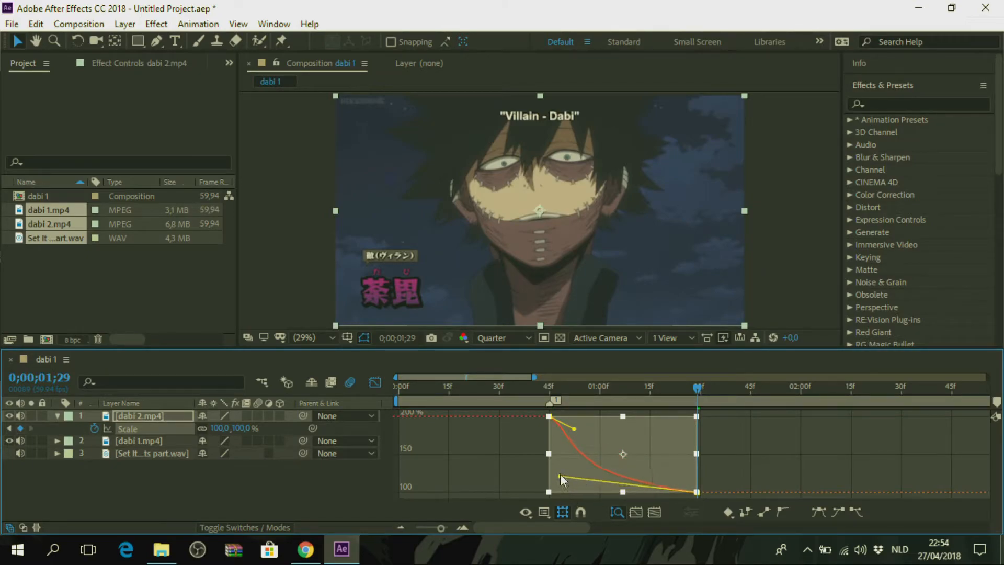
pyautogui.moveTo(563, 481); pyautogui.dragTo(581, 492)
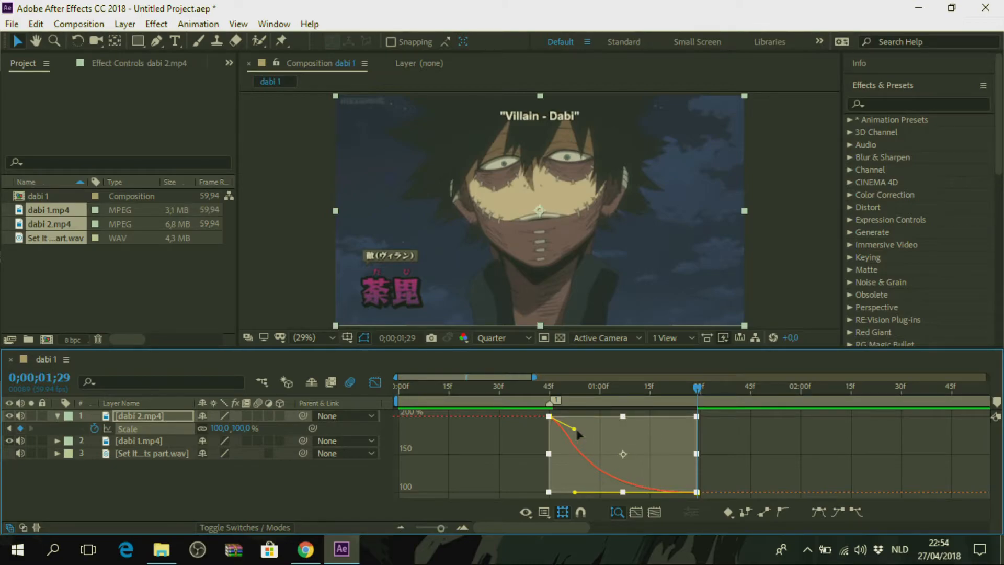
pyautogui.moveTo(573, 428); pyautogui.dragTo(549, 477)
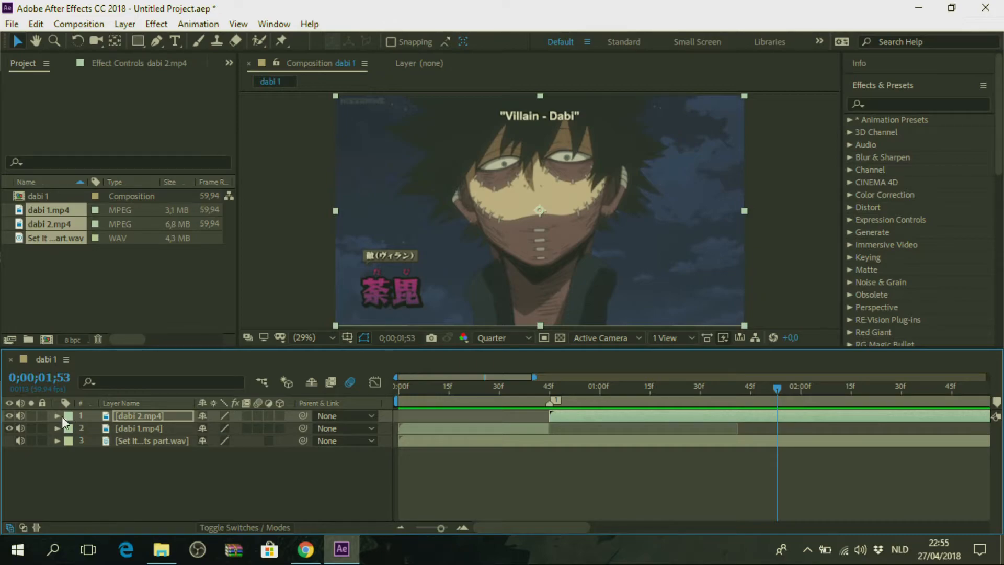
pyautogui.moveTo(883, 364)
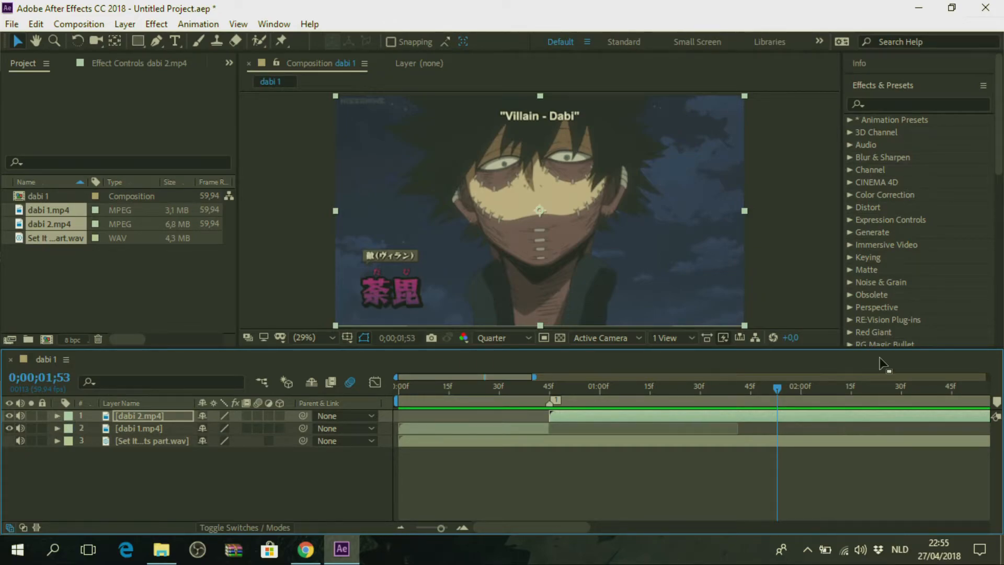
pyautogui.moveTo(772, 383)
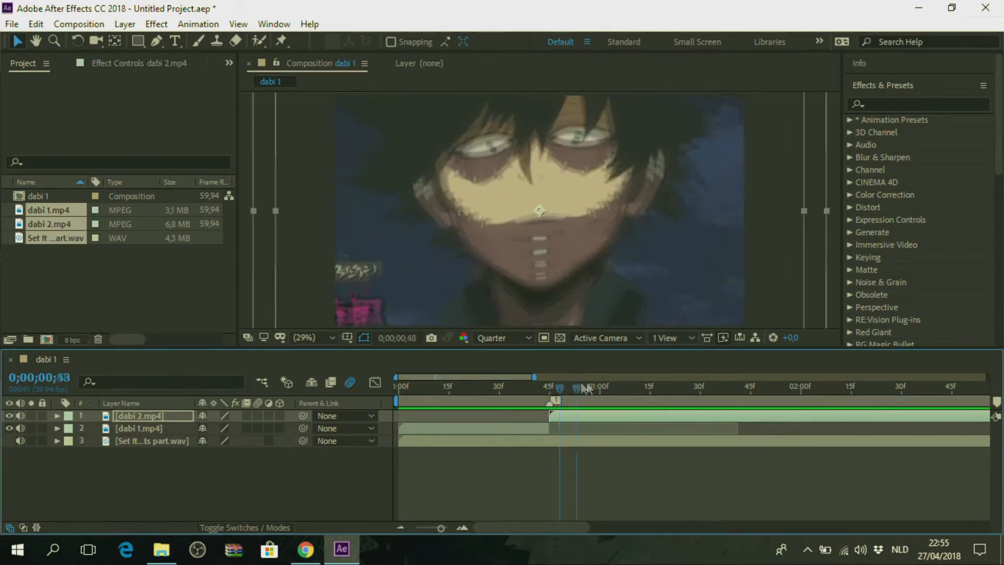
# Separate dabi 2.mp4's Position into X and Y dimensions.
pyautogui.click(636, 387)
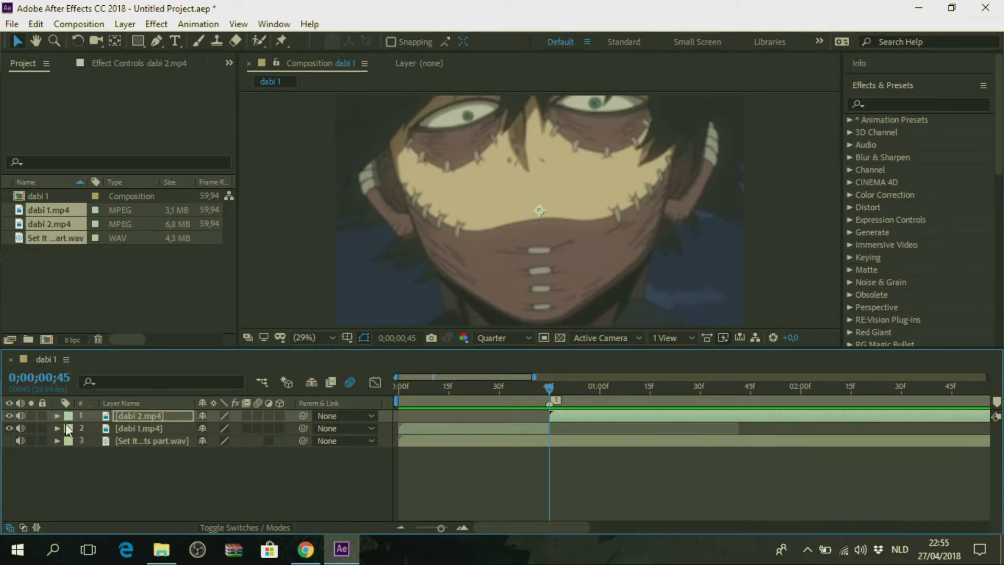
pyautogui.click(56, 415)
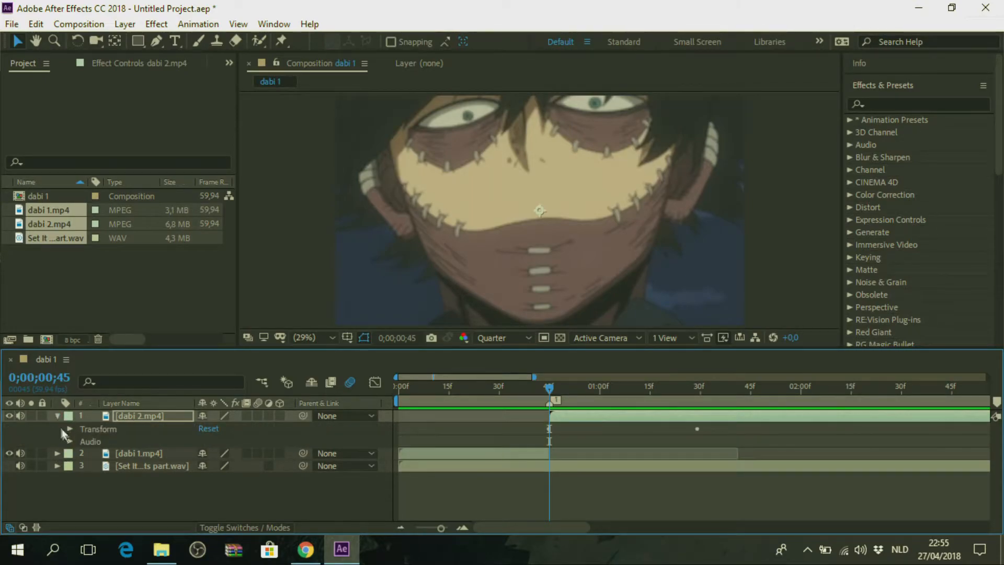
pyautogui.click(69, 429)
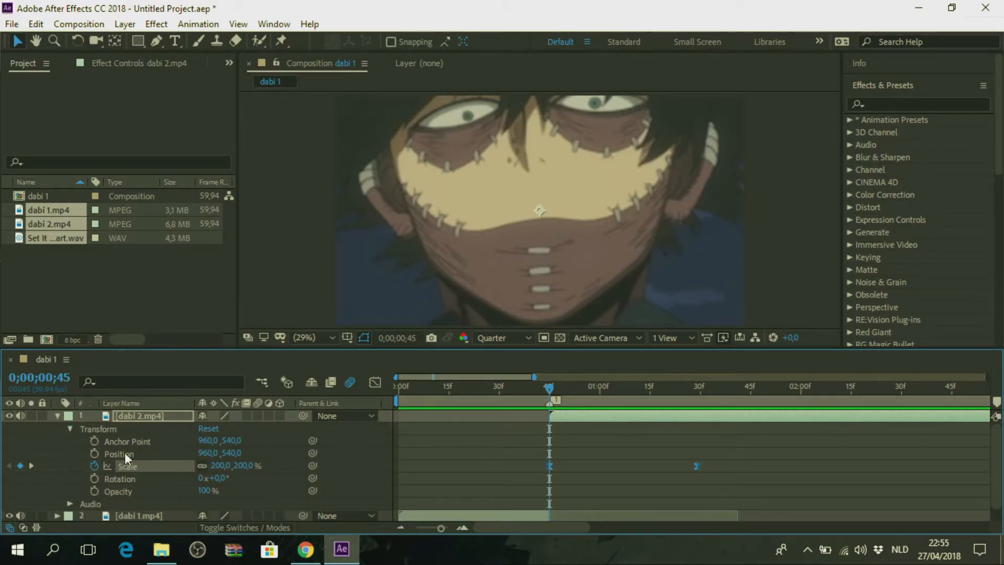
pyautogui.rightClick(118, 453)
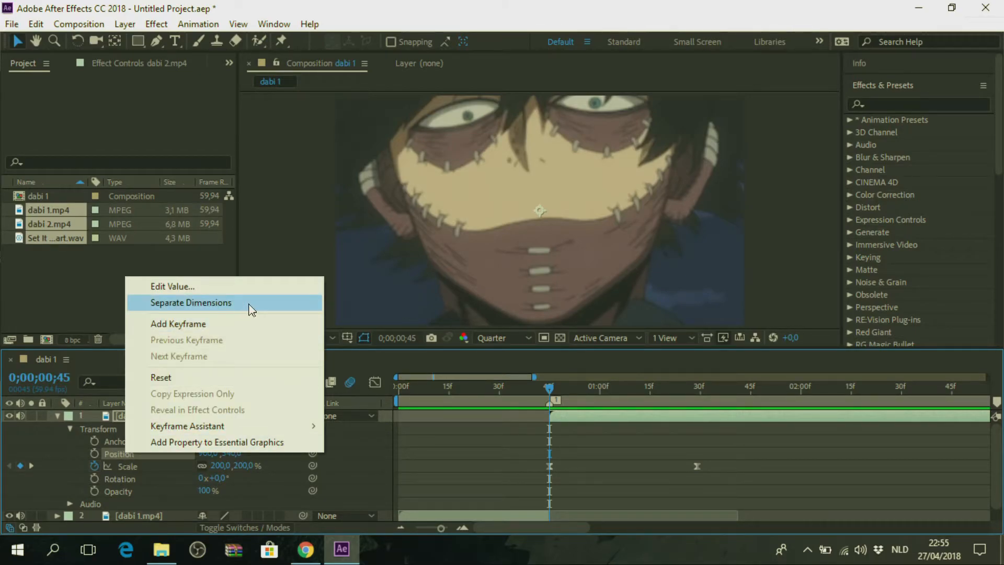
pyautogui.click(190, 302)
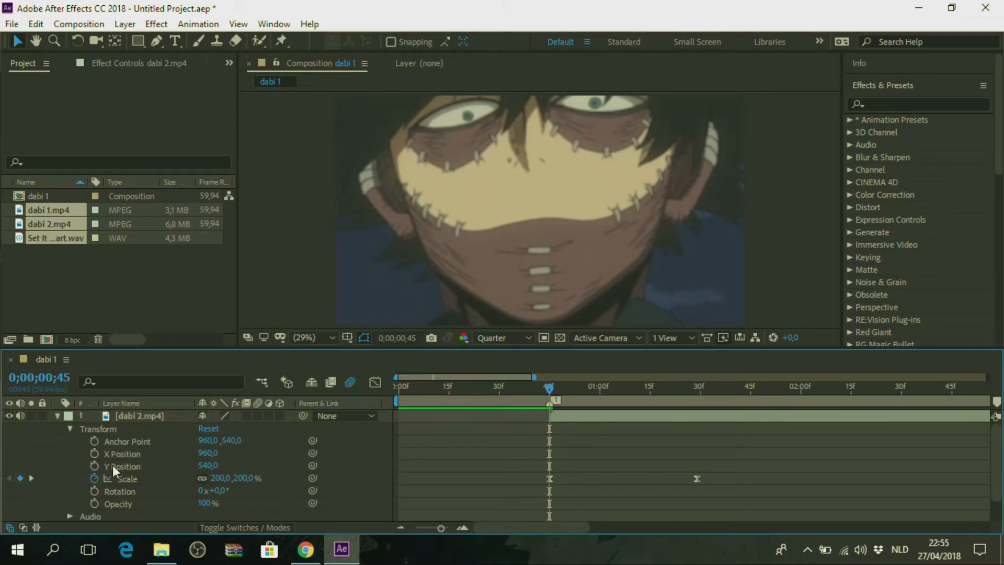
pyautogui.moveTo(95, 478)
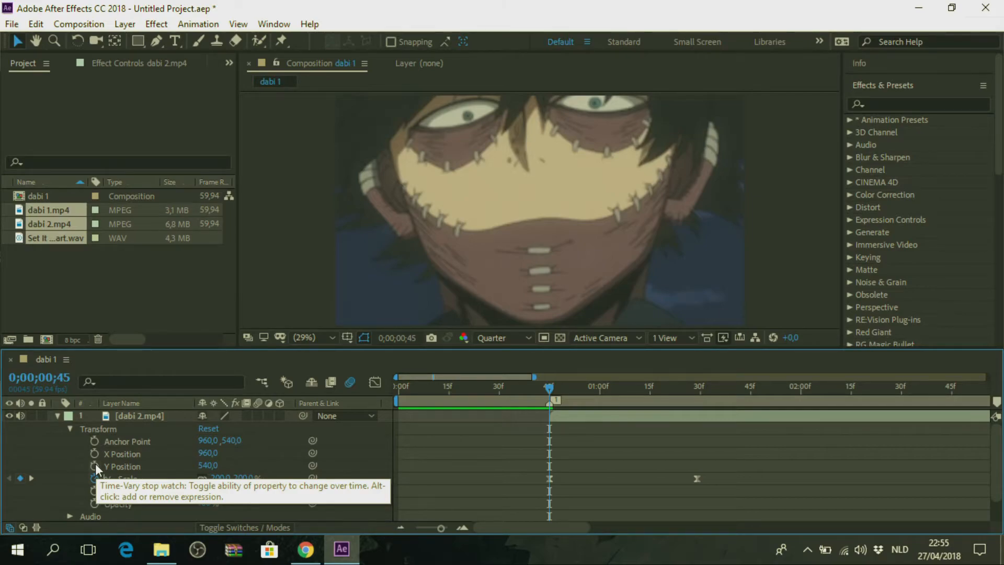
pyautogui.moveTo(549, 390)
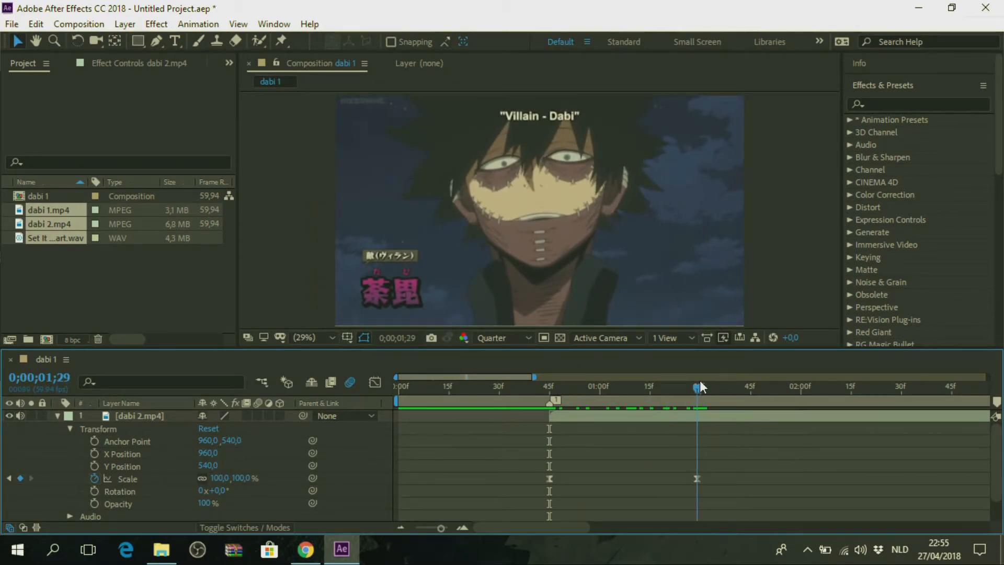
pyautogui.moveTo(698, 386)
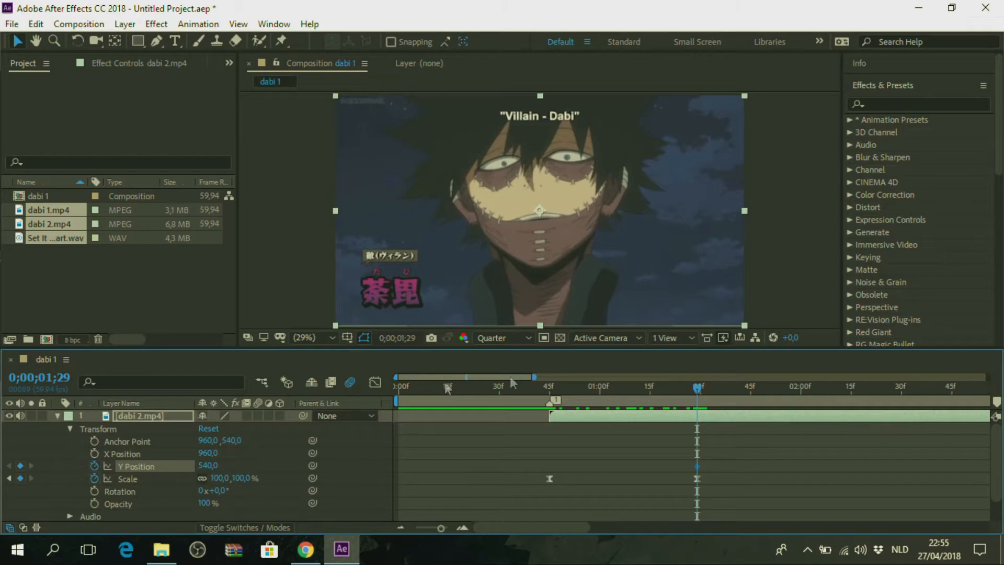
pyautogui.moveTo(624, 375)
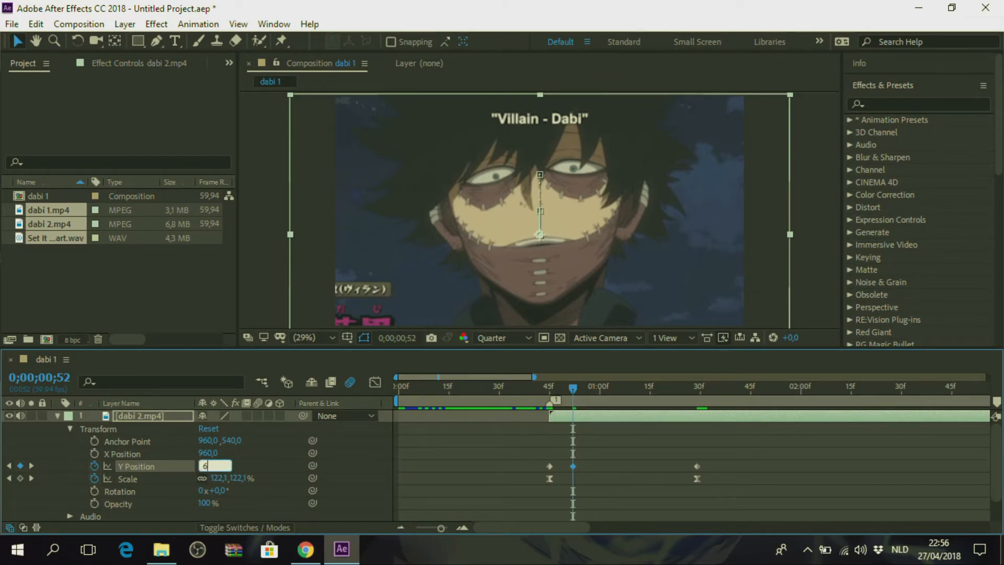
# Add Y Position keyframes such as 650 around frame 52 for the vertical shake.
pyautogui.write('650,0')
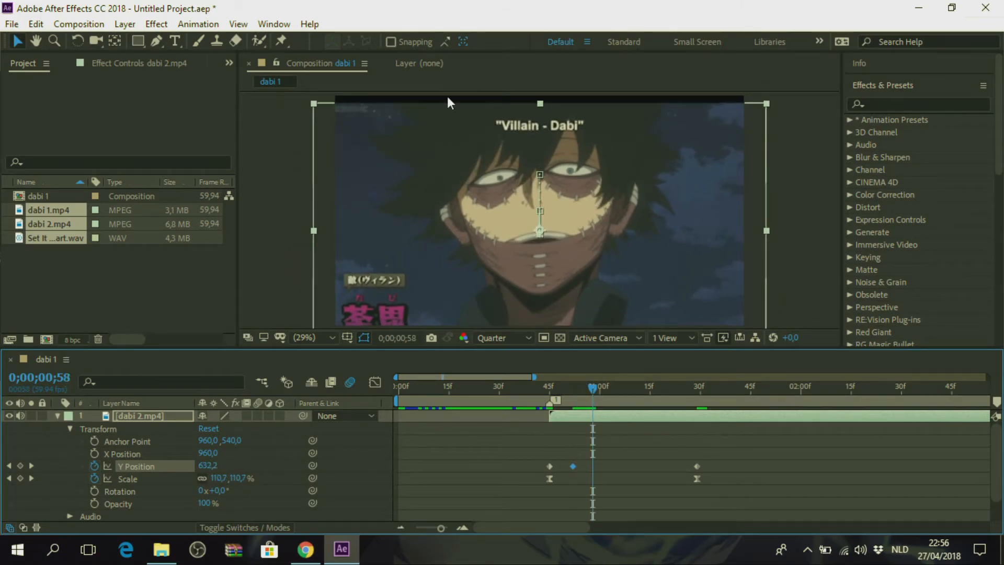
pyautogui.moveTo(722, 291)
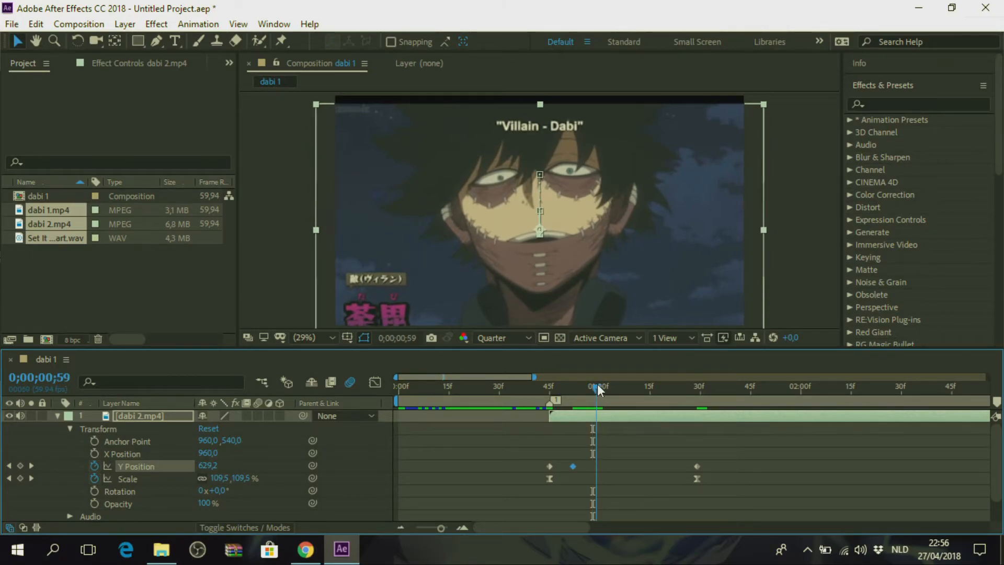
pyautogui.click(599, 386)
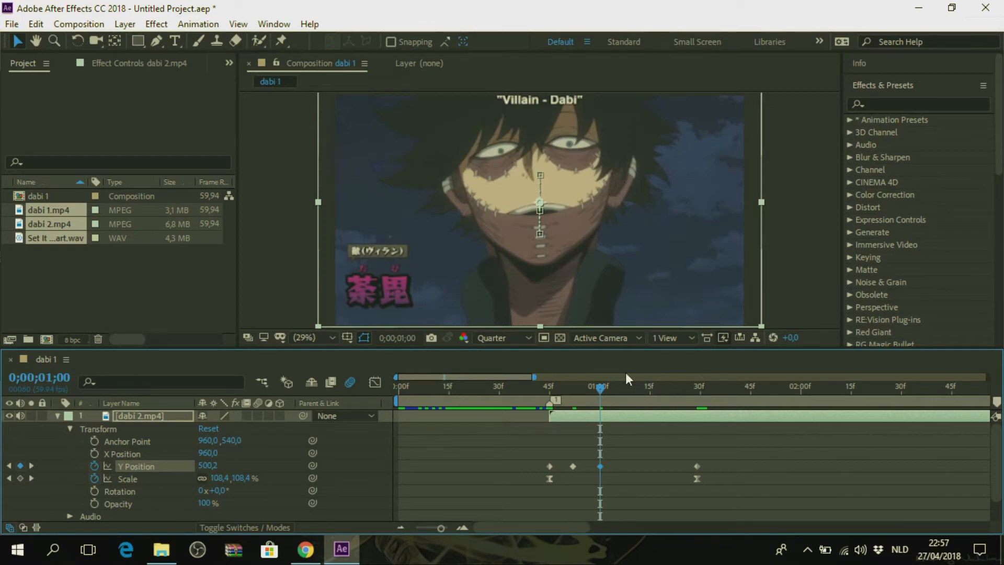
pyautogui.moveTo(606, 390)
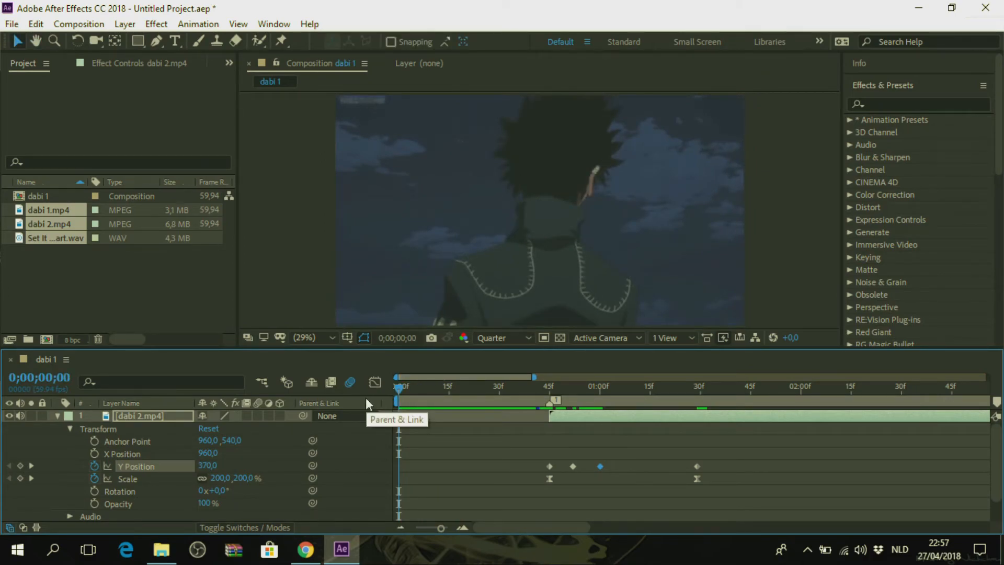
pyautogui.click(491, 386)
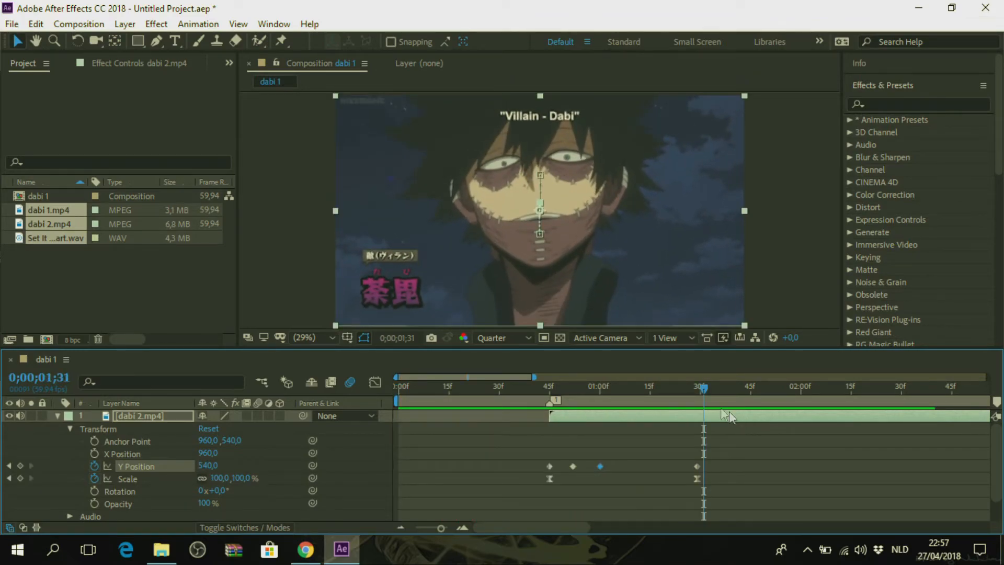
pyautogui.click(398, 386)
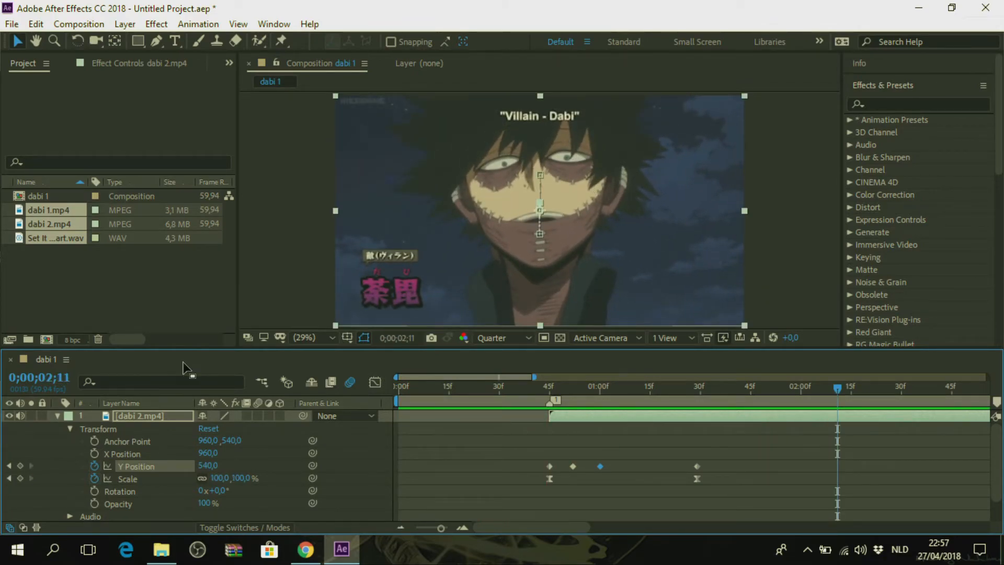
pyautogui.moveTo(837, 389)
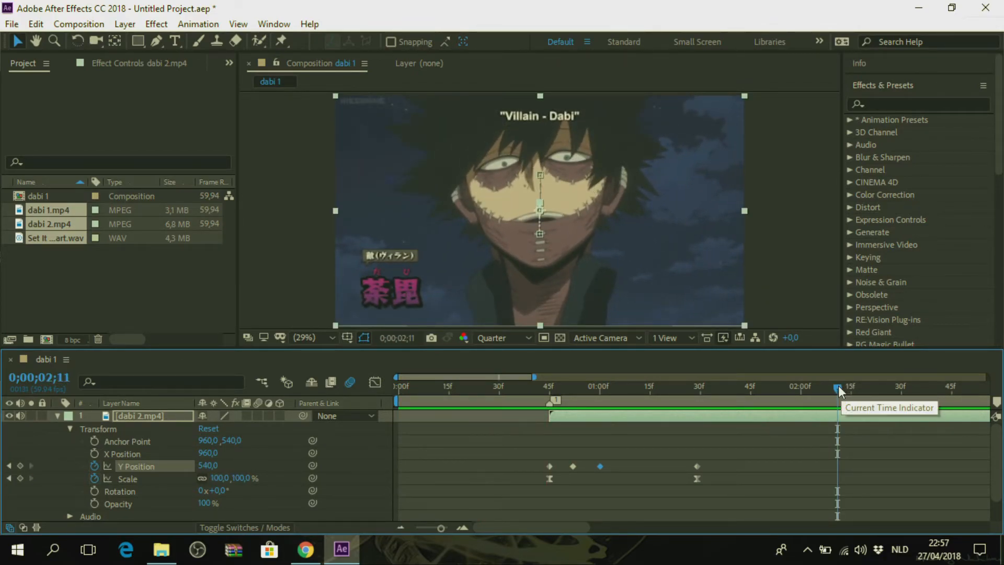
pyautogui.click(543, 386)
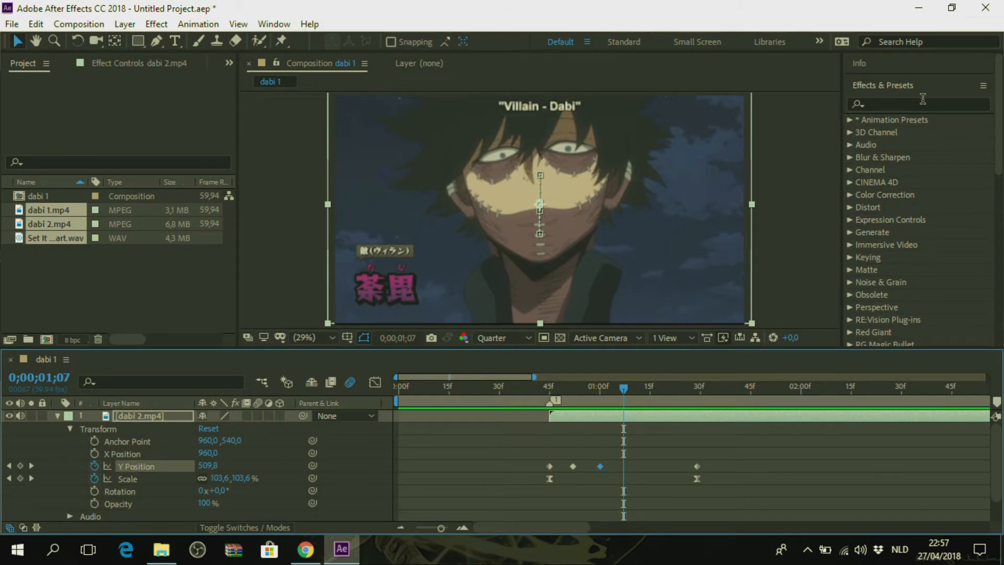
# Apply Motion Tile to dabi 2 with output width and height 500 and Mirror Edges on.
pyautogui.click(919, 103)
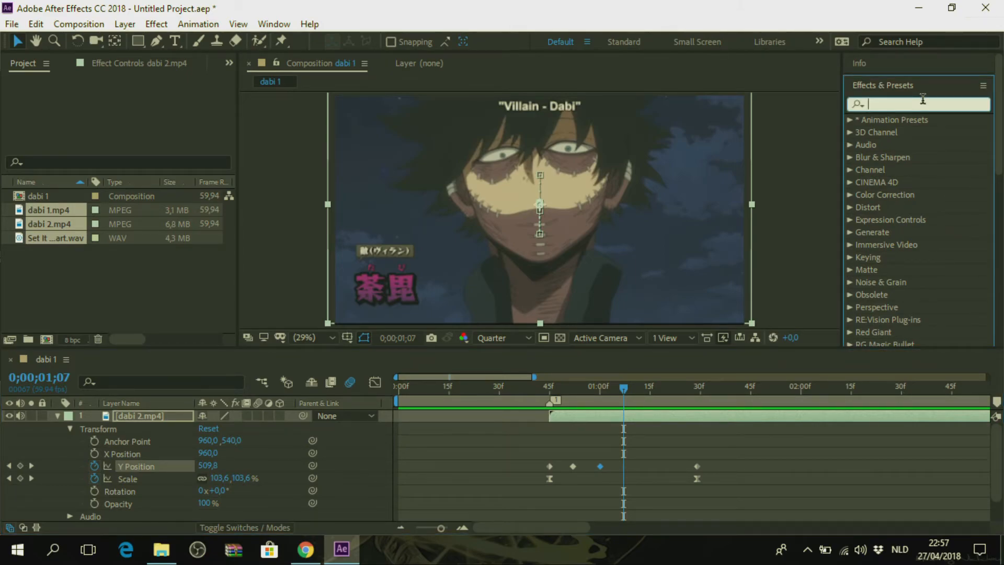
pyautogui.write('motion tile')
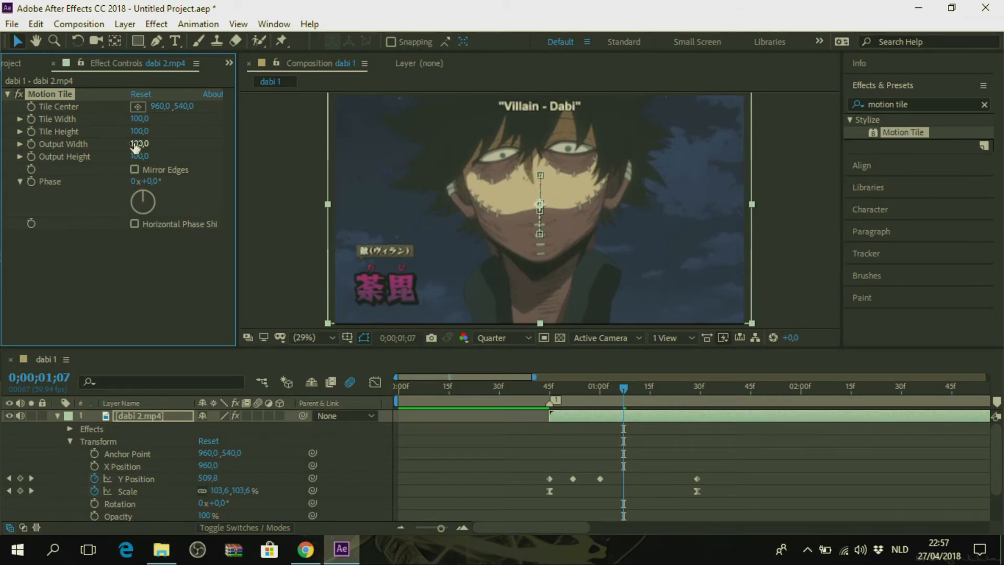
pyautogui.write('50')
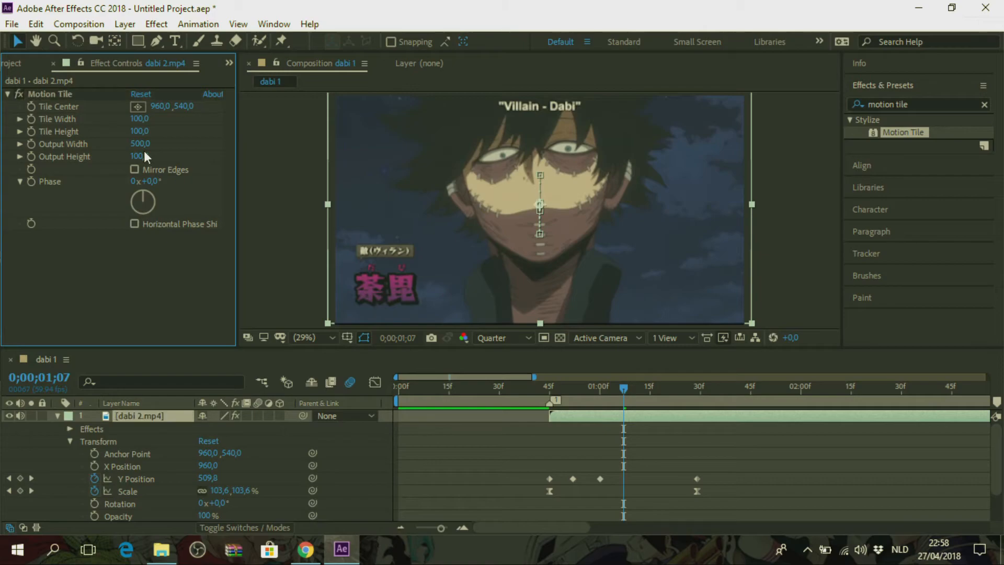
pyautogui.doubleClick(139, 156)
pyautogui.write('500')
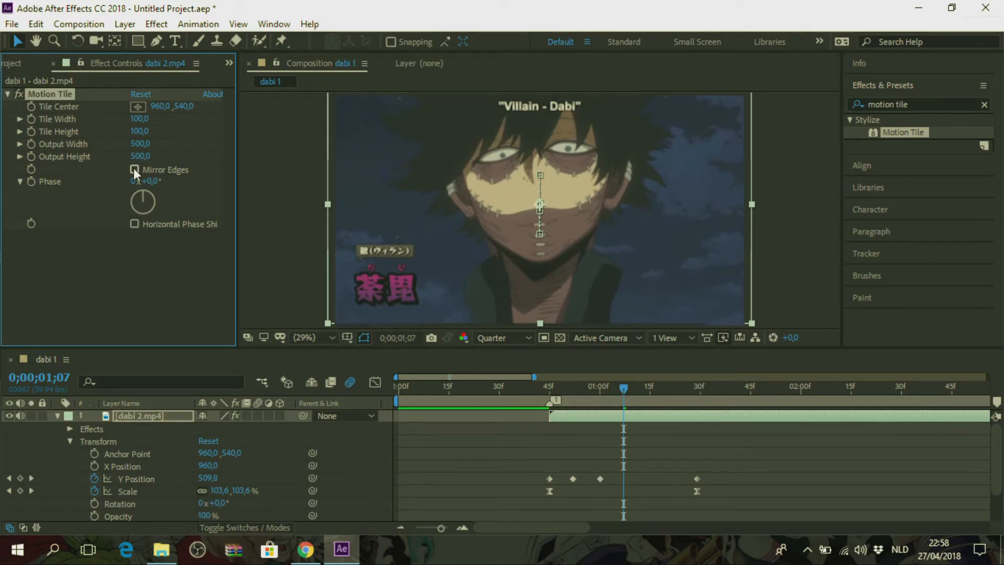
pyautogui.click(135, 169)
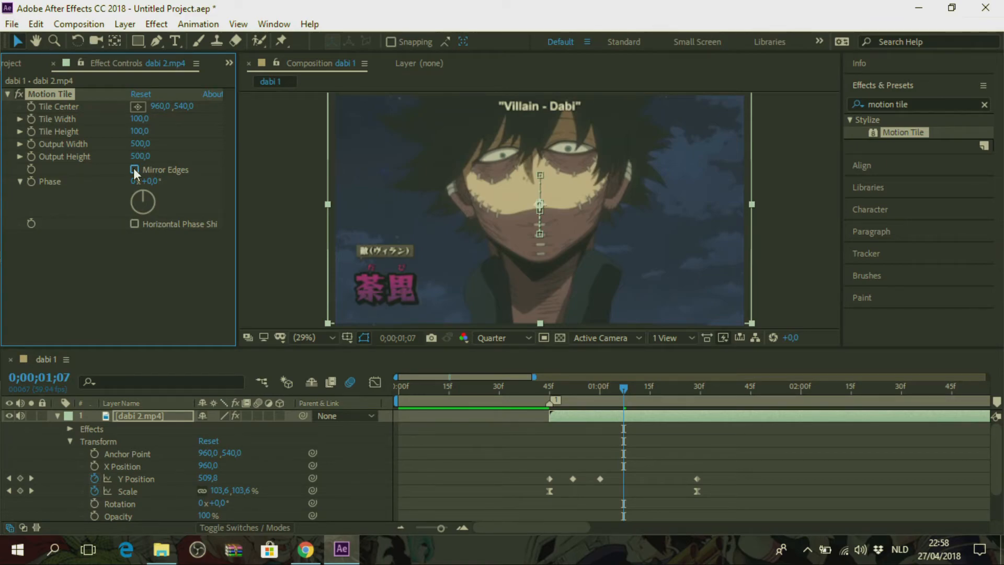
pyautogui.click(135, 170)
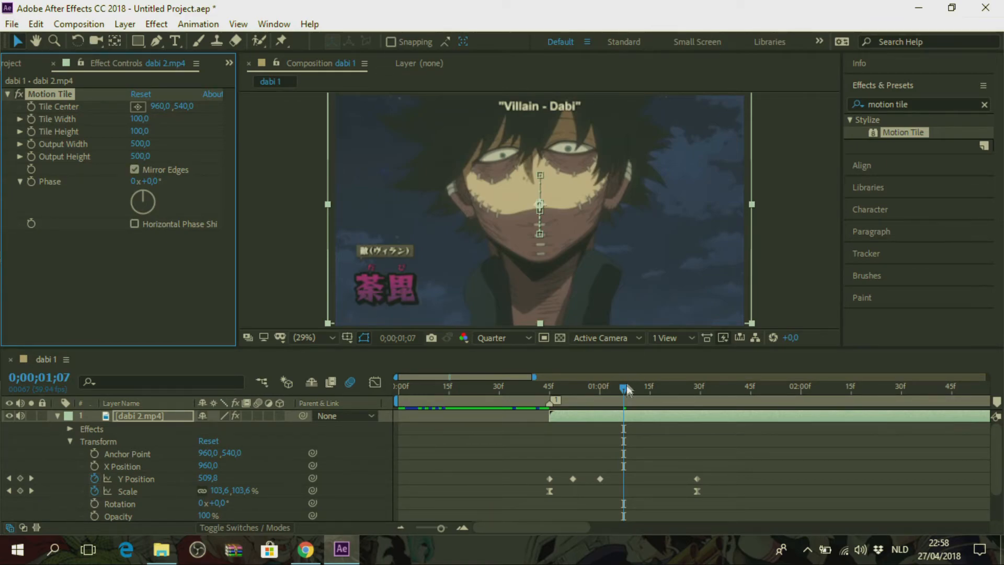
pyautogui.moveTo(624, 387); pyautogui.dragTo(617, 387)
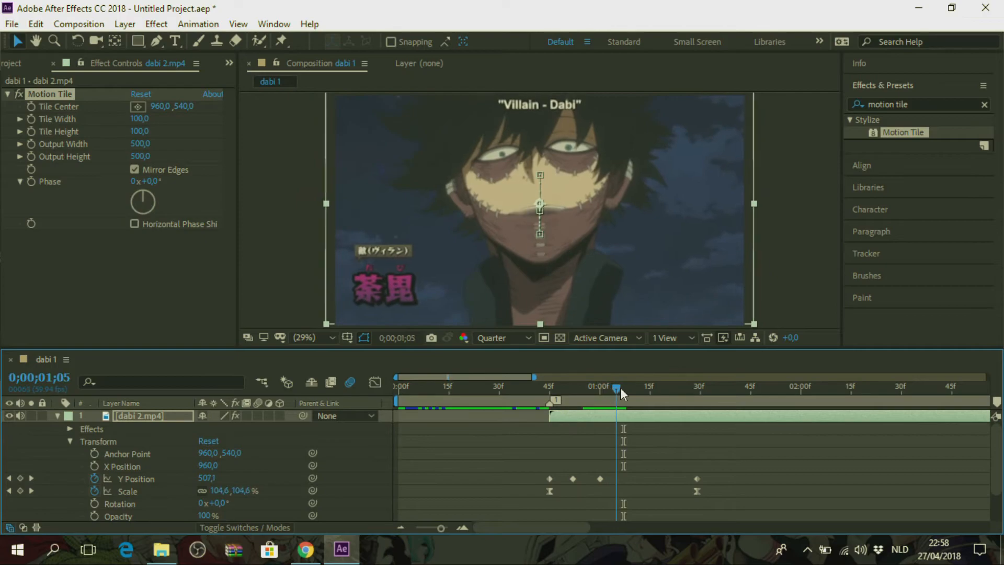
pyautogui.moveTo(620, 387); pyautogui.dragTo(649, 387)
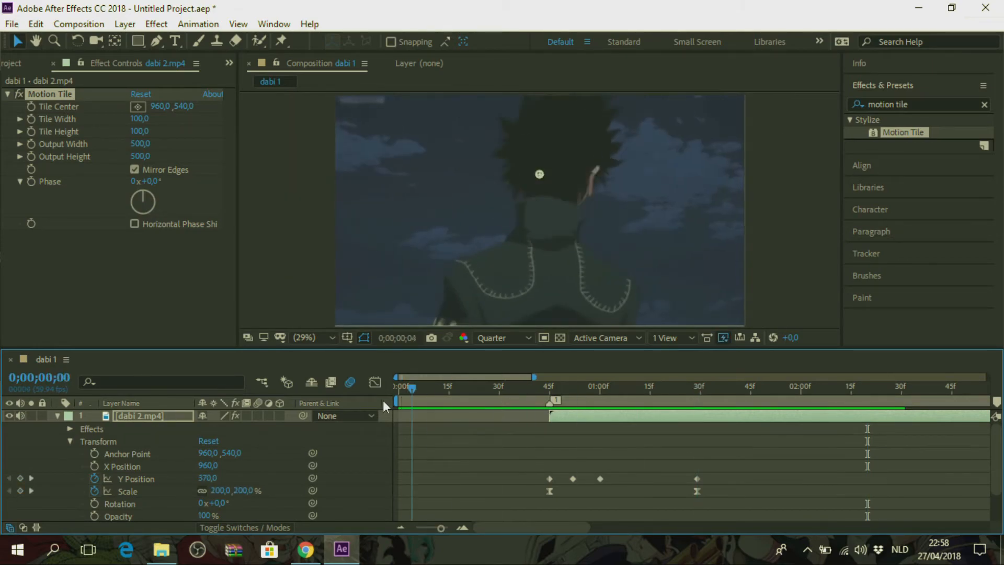
# Collapse dabi 2's properties and move the current time to frame 35.
pyautogui.click(398, 386)
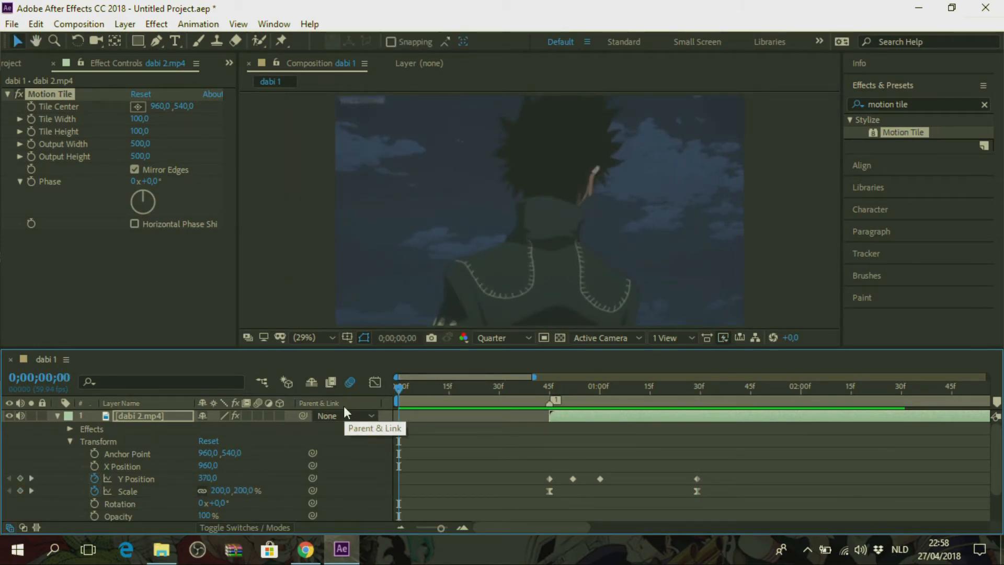
pyautogui.click(743, 377)
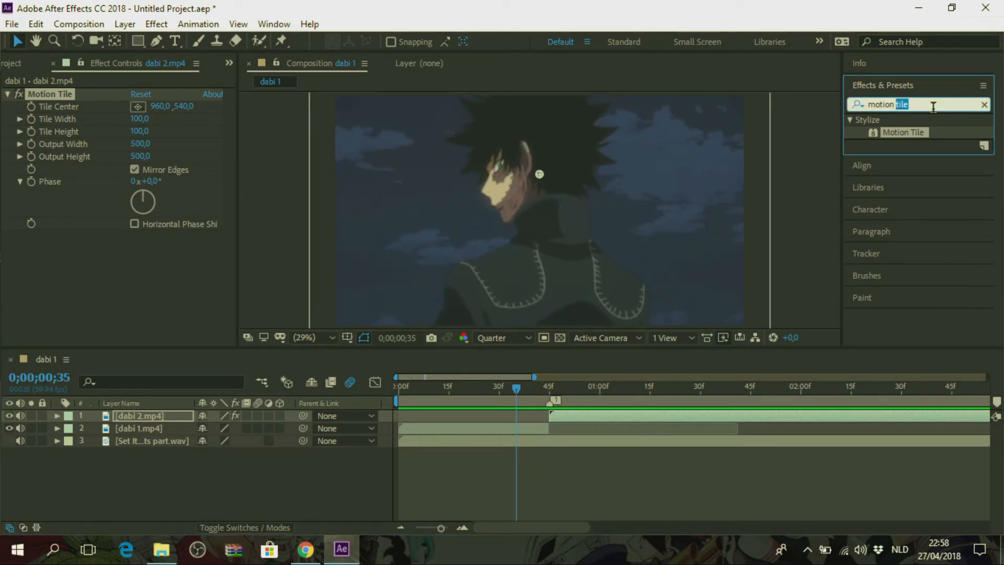
# Search 'gaus' and apply Gaussian Blur to both dabi 2 and dabi 1.
pyautogui.write('g')
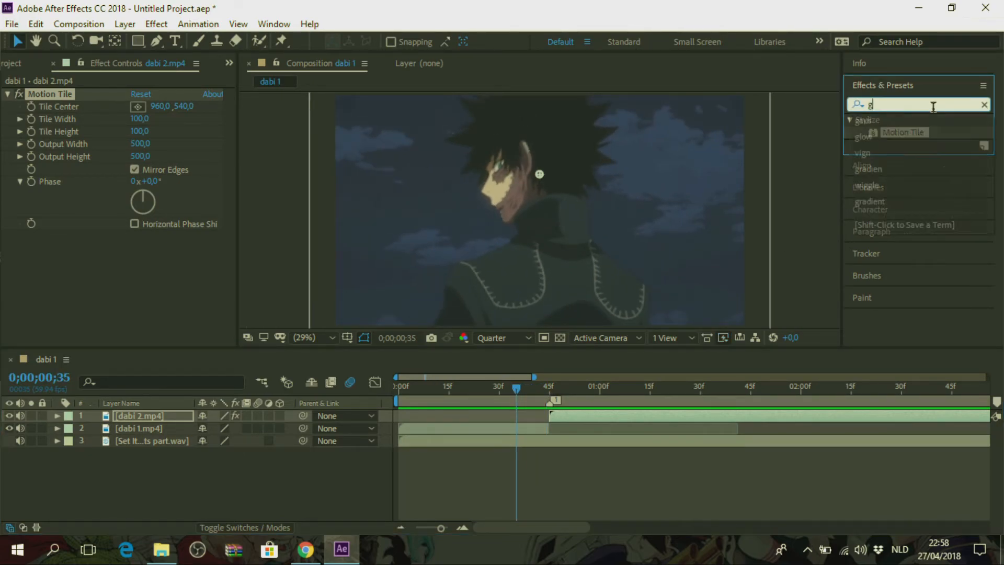
pyautogui.write('aus')
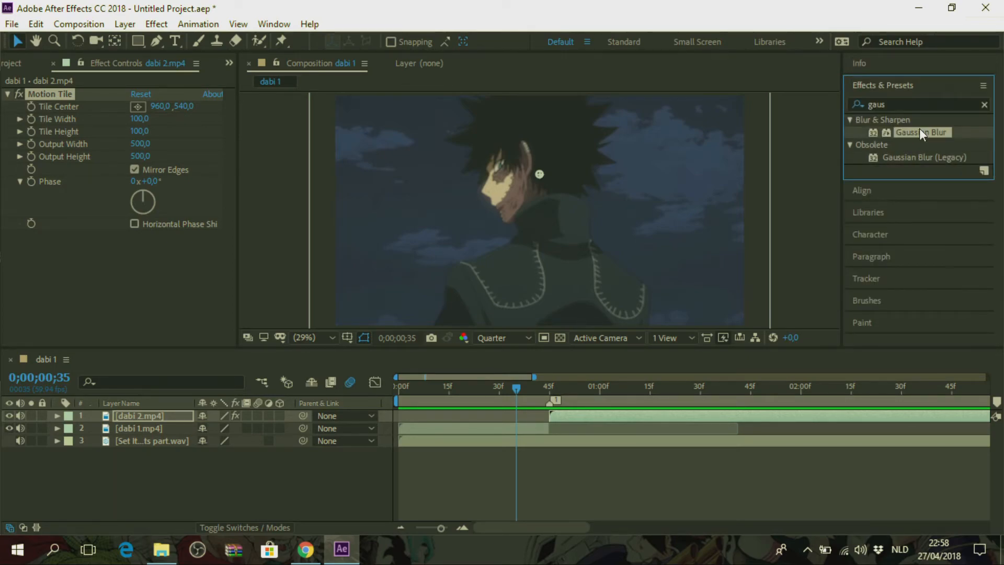
pyautogui.doubleClick(923, 131)
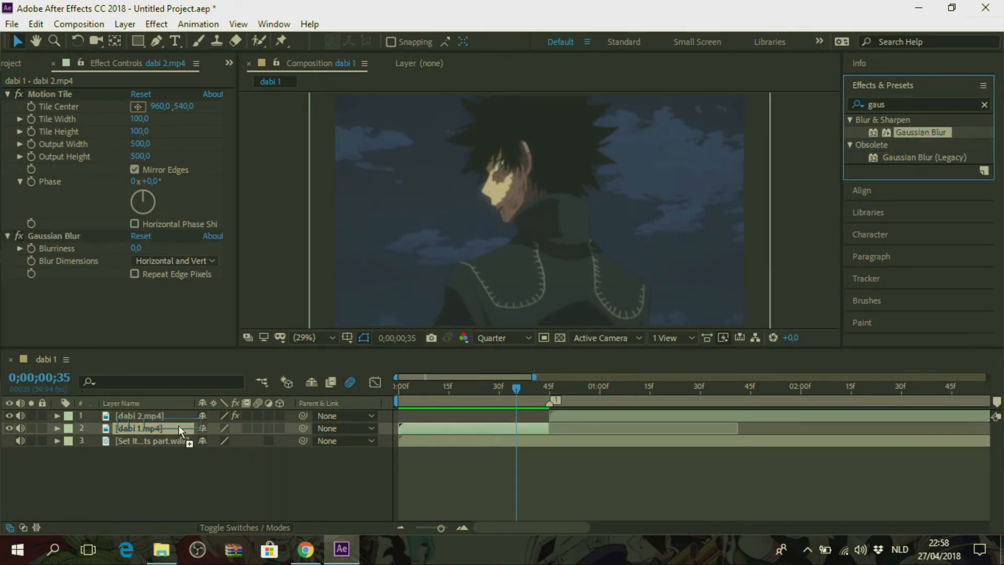
pyautogui.click(141, 427)
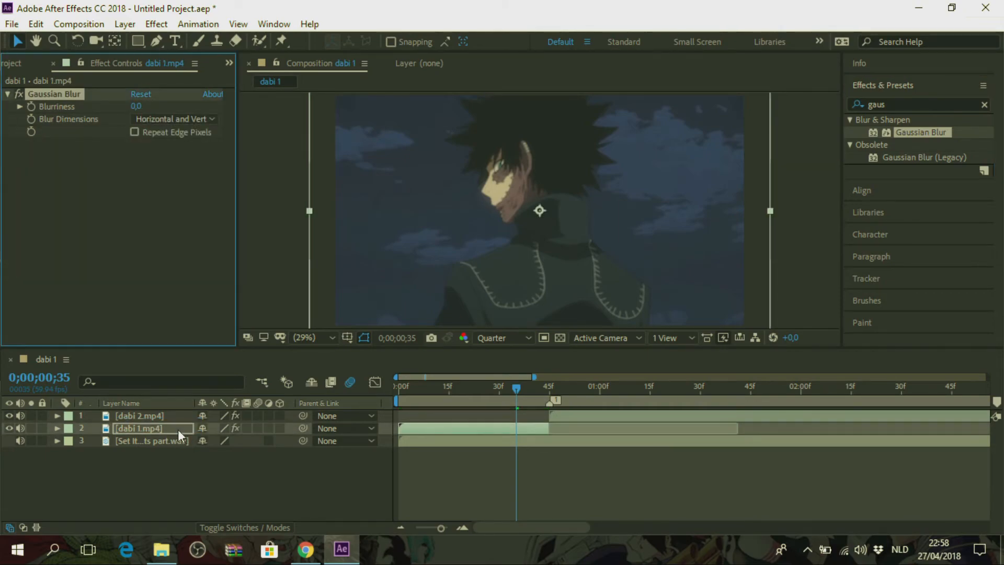
pyautogui.moveTo(517, 389)
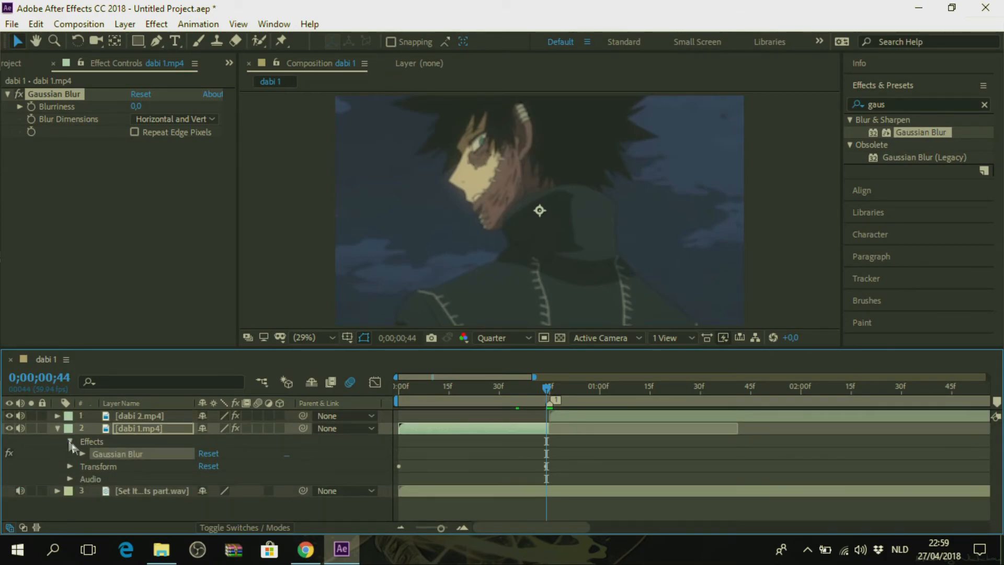
# Enable Blurriness keyframes on dabi 1 and set it to 60 at frame 44, the cut.
pyautogui.click(82, 453)
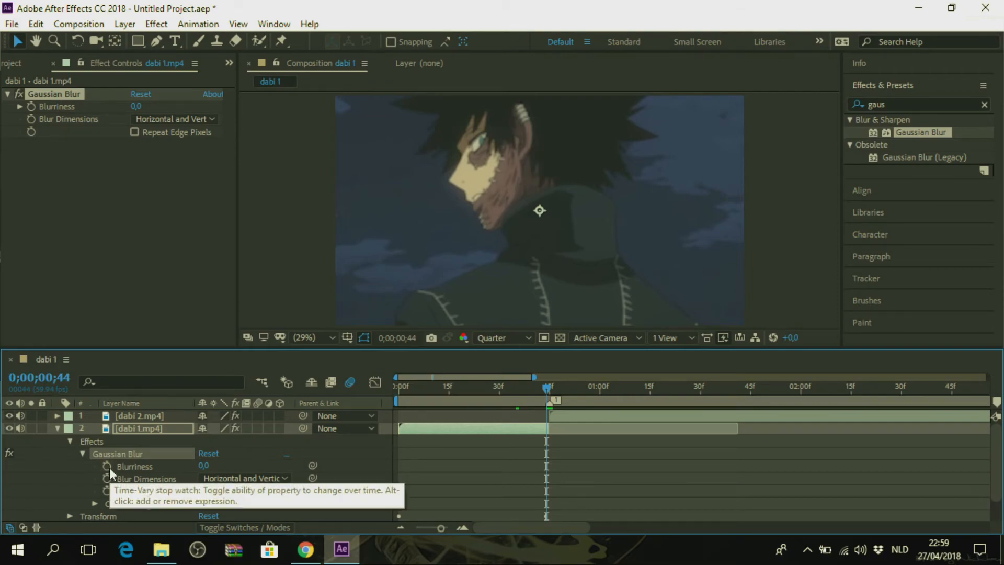
pyautogui.click(108, 467)
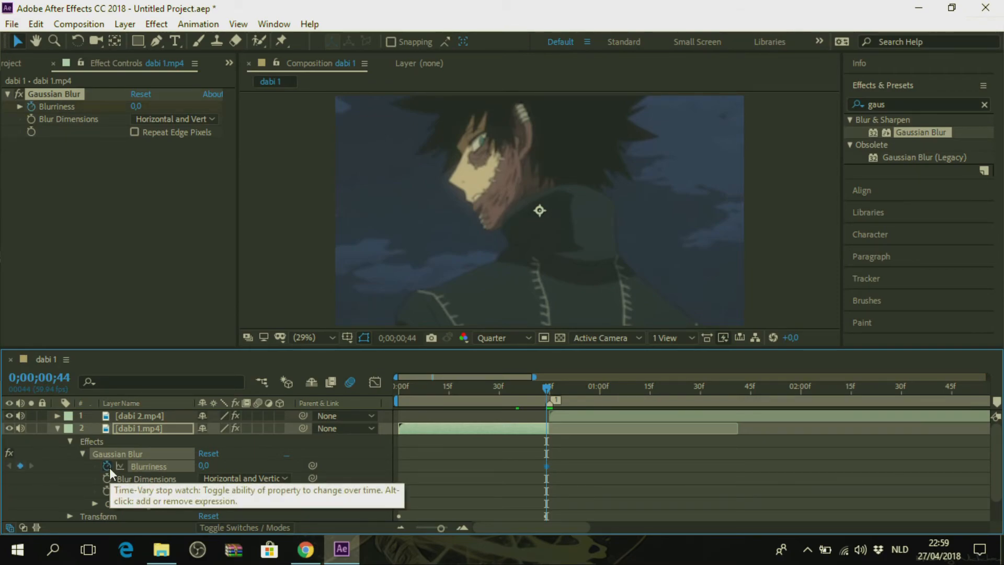
pyautogui.click(212, 465)
pyautogui.write('60')
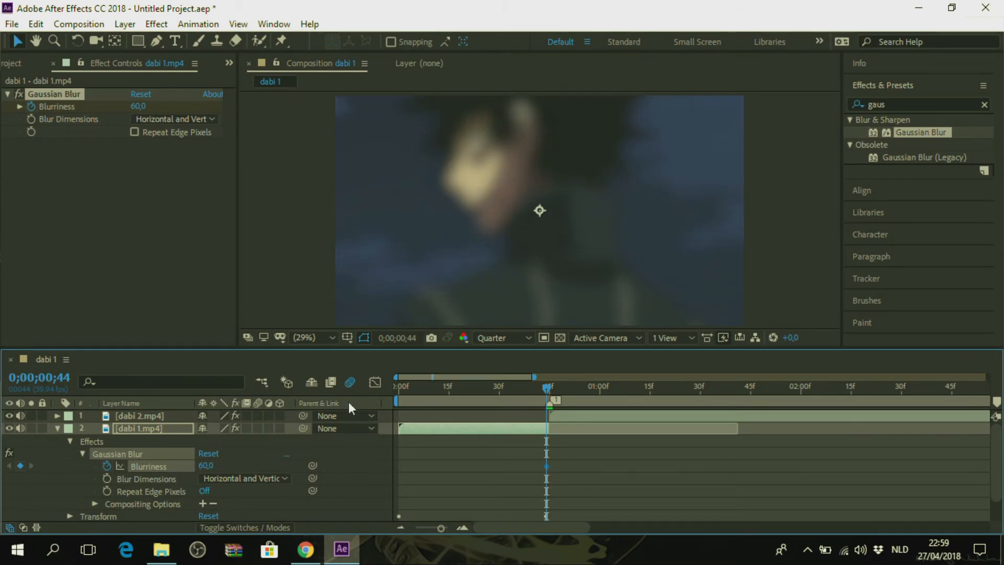
pyautogui.moveTo(547, 389)
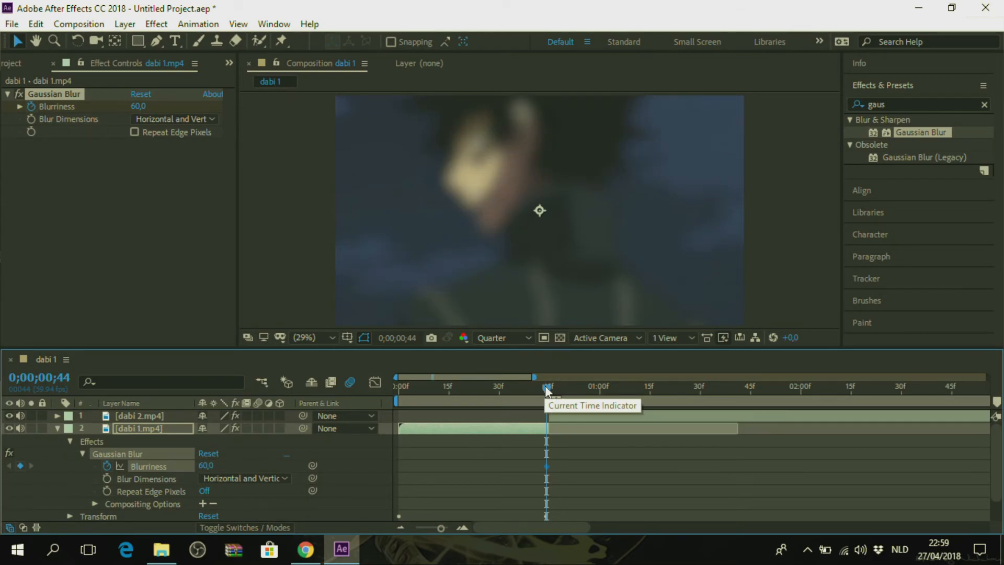
# A few frames earlier in dabi 1, set the Blurriness keyframe where the blur begins.
pyautogui.moveTo(546, 387); pyautogui.dragTo(530, 387)
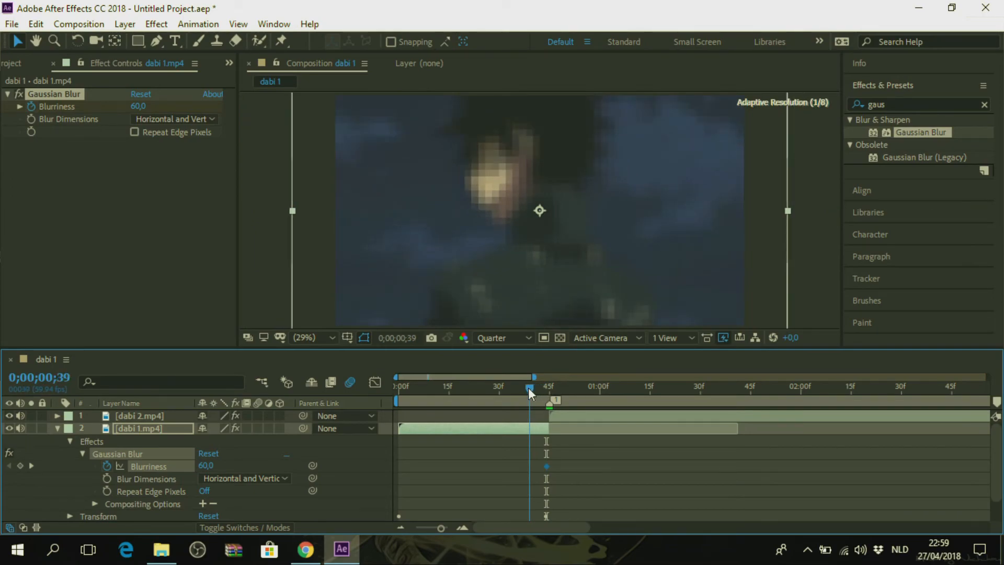
pyautogui.moveTo(529, 390); pyautogui.dragTo(517, 390)
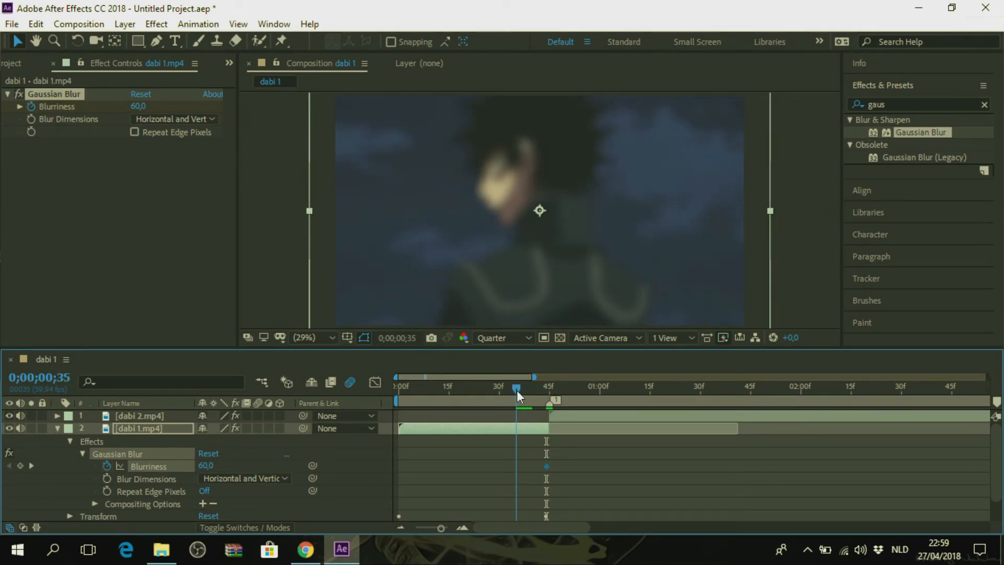
pyautogui.moveTo(516, 390); pyautogui.dragTo(525, 390)
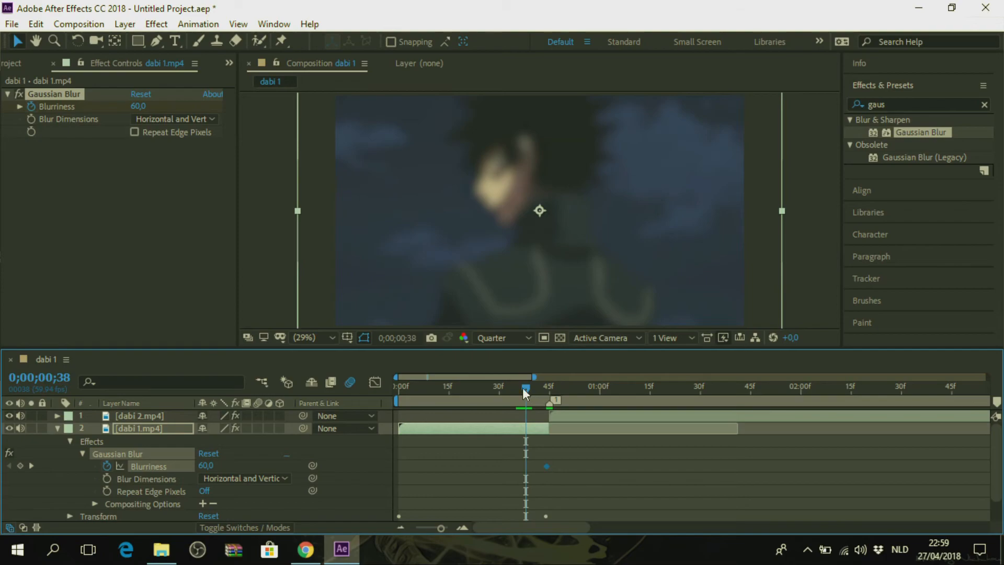
pyautogui.doubleClick(206, 465)
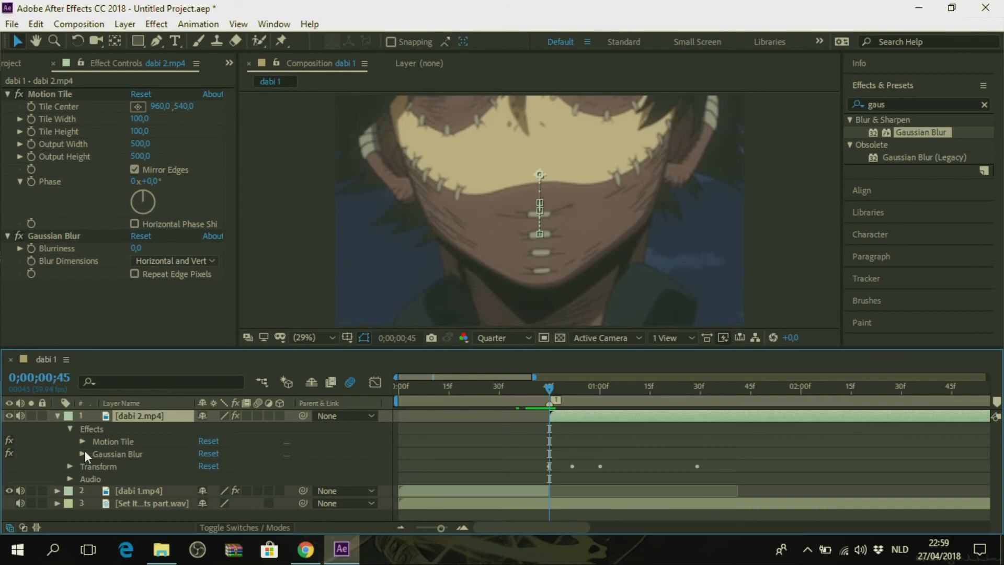
# Keyframe dabi 2's Blurriness to 60 around frame 52 so it starts blurred after the cut.
pyautogui.click(82, 452)
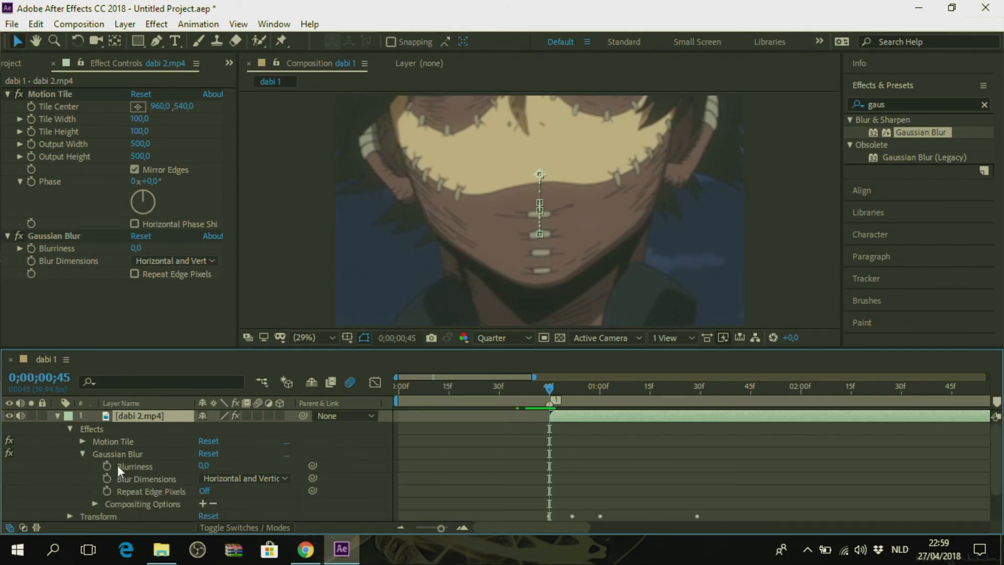
pyautogui.moveTo(177, 483)
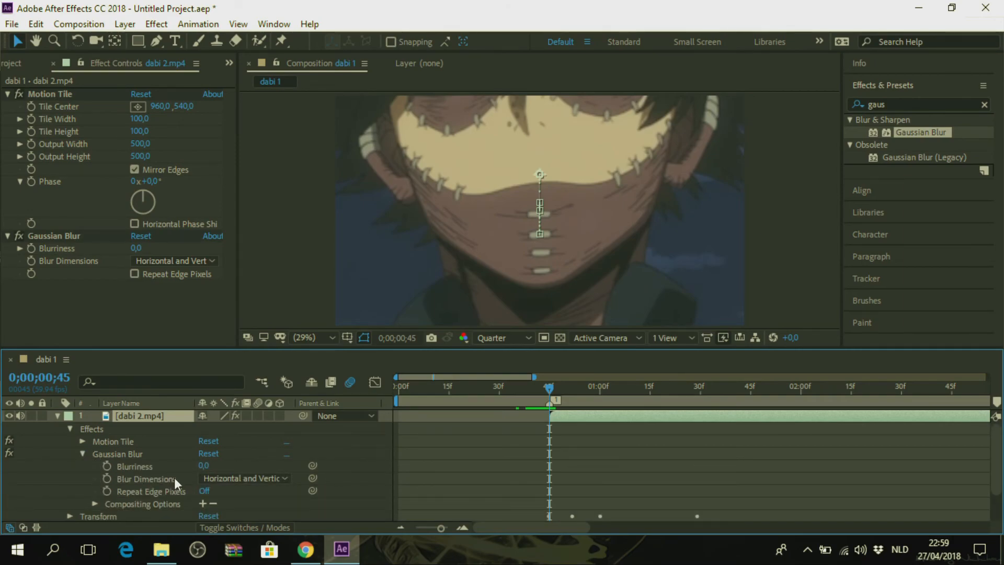
pyautogui.click(210, 466)
pyautogui.write('60')
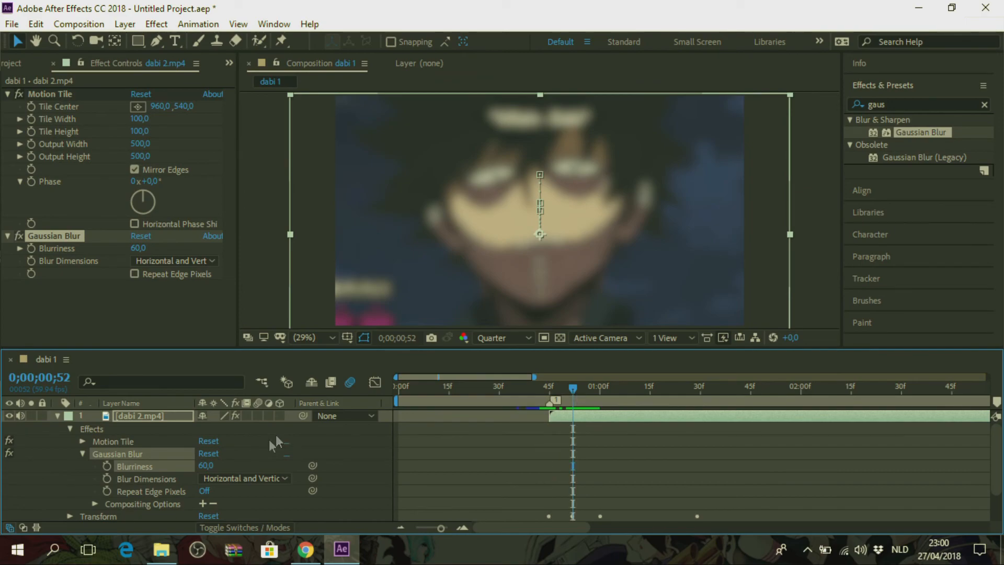
pyautogui.doubleClick(206, 465)
pyautogui.write('0')
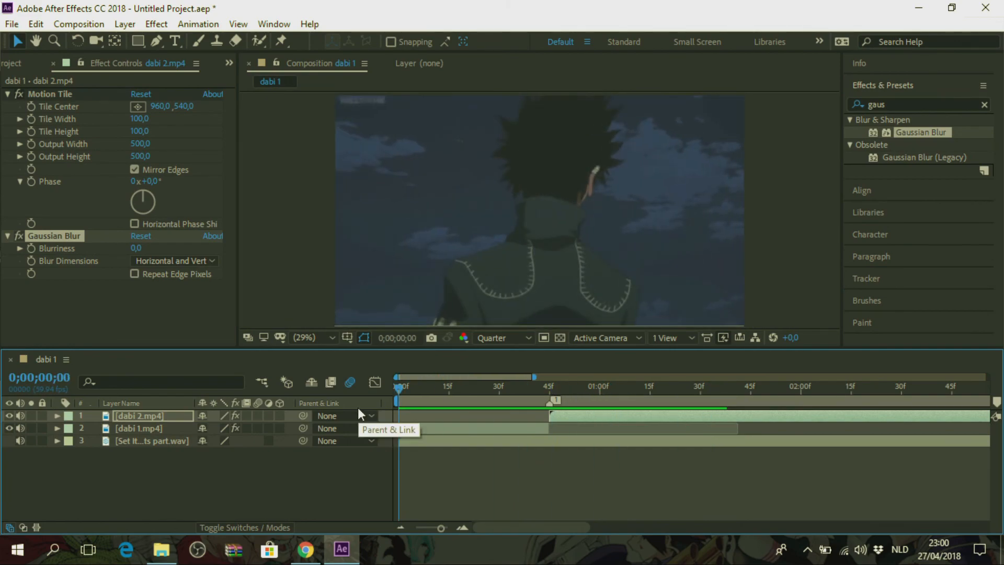
pyautogui.click(558, 386)
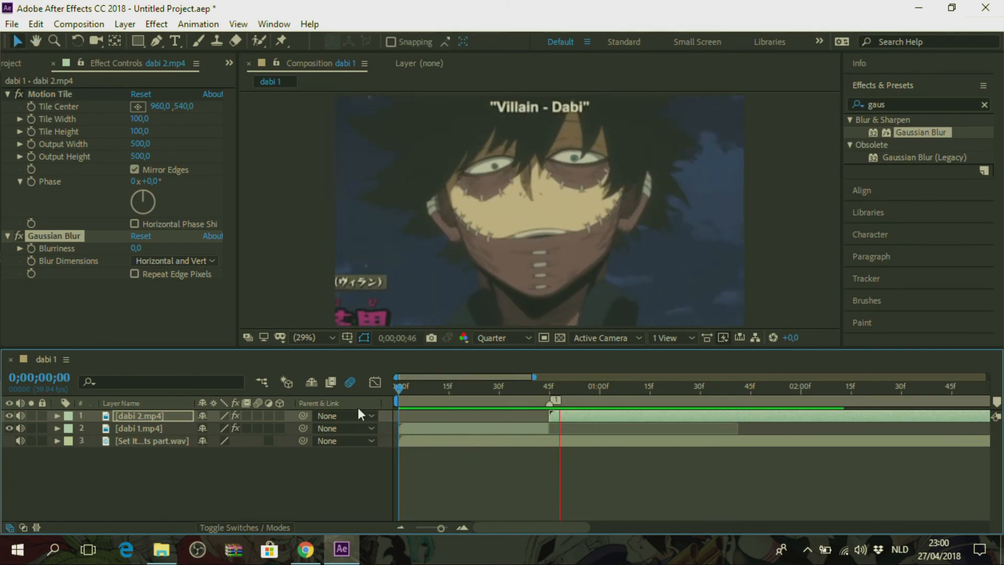
pyautogui.click(727, 386)
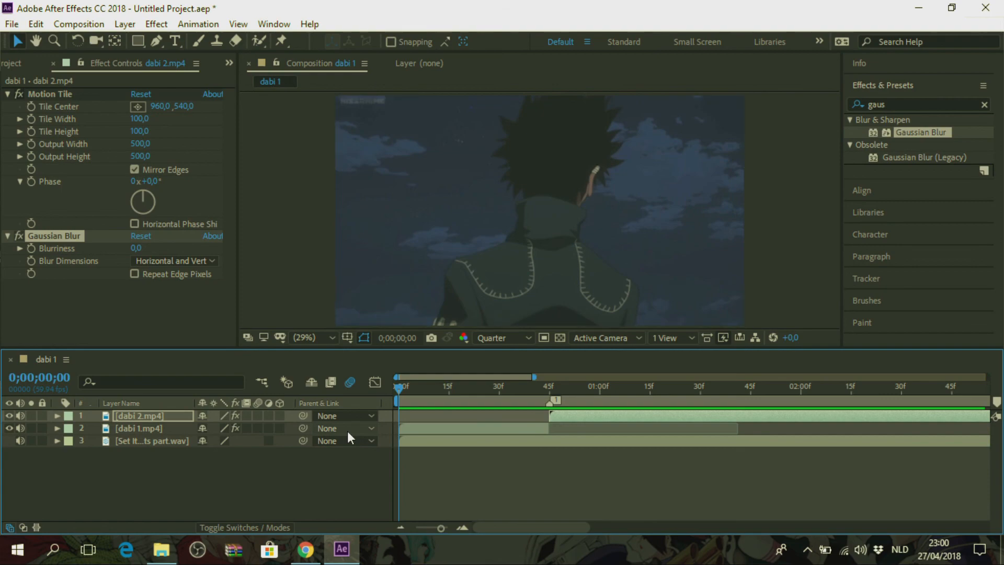
pyautogui.click(451, 386)
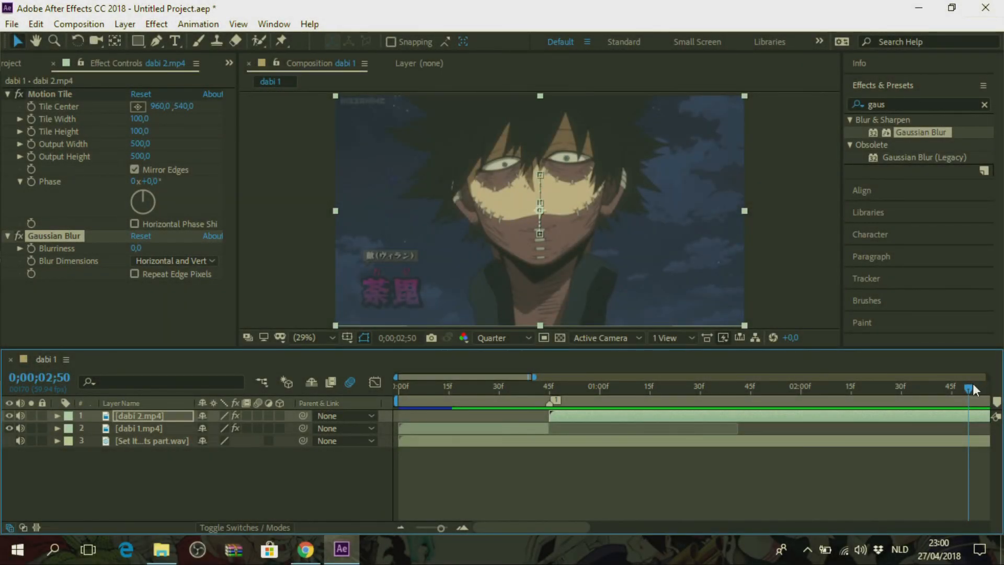
pyautogui.moveTo(969, 387)
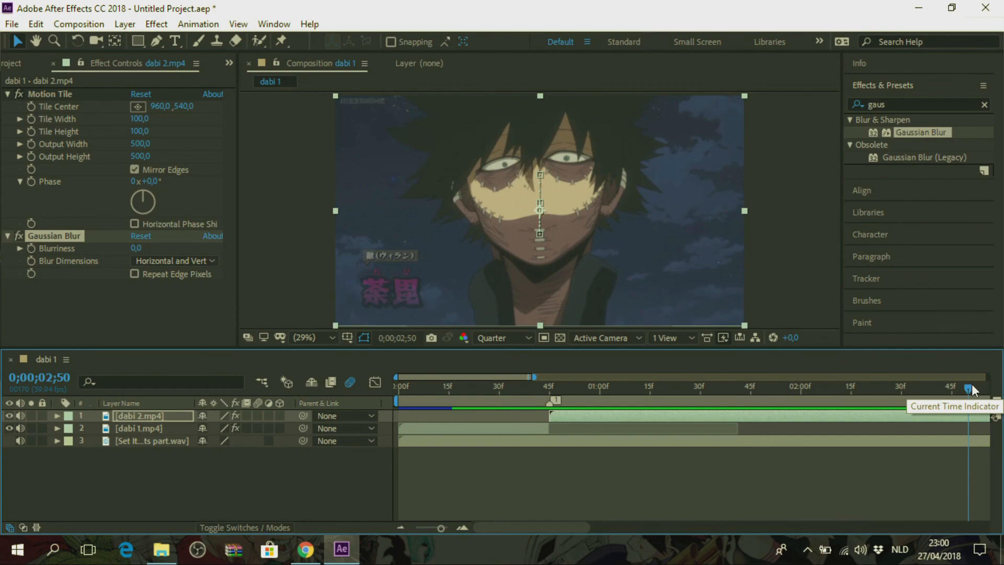